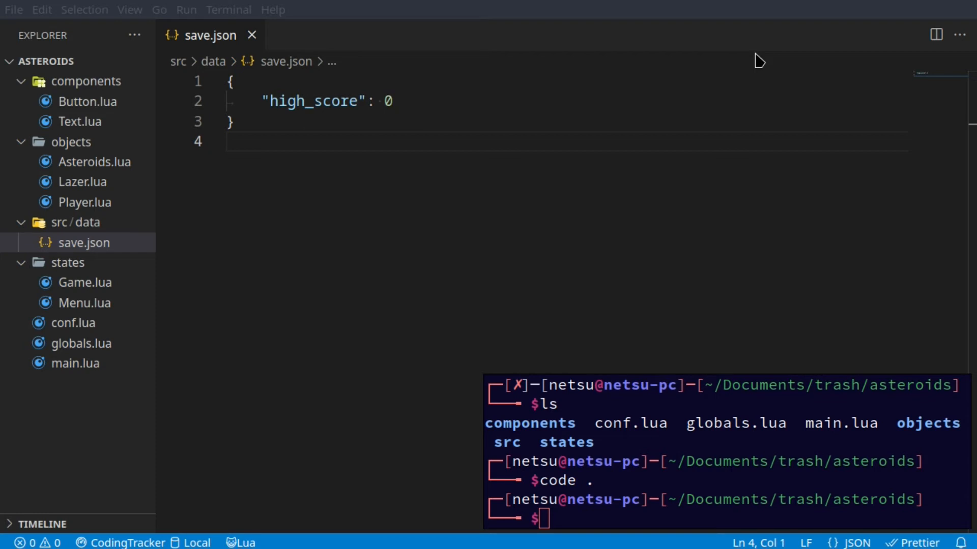
mouse_move(345, 108)
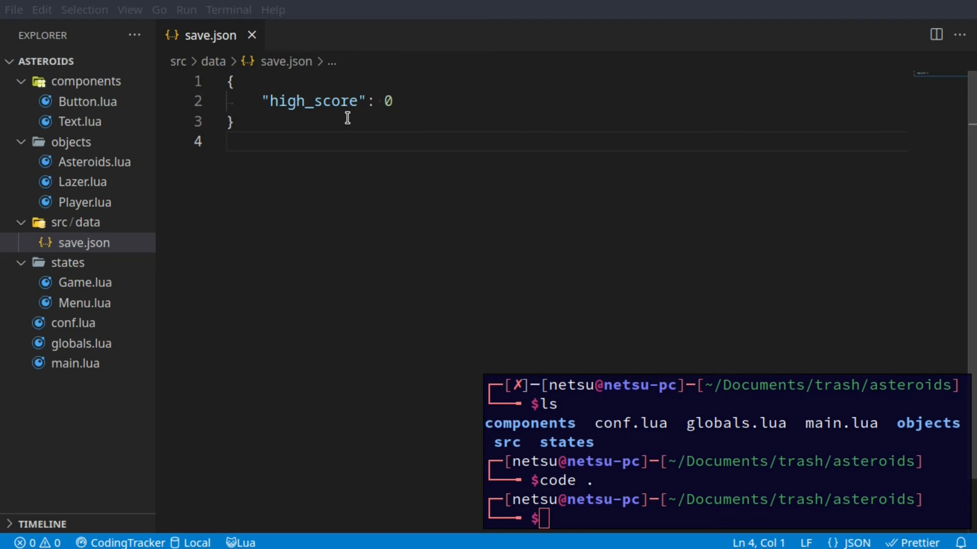
mouse_move(345, 171)
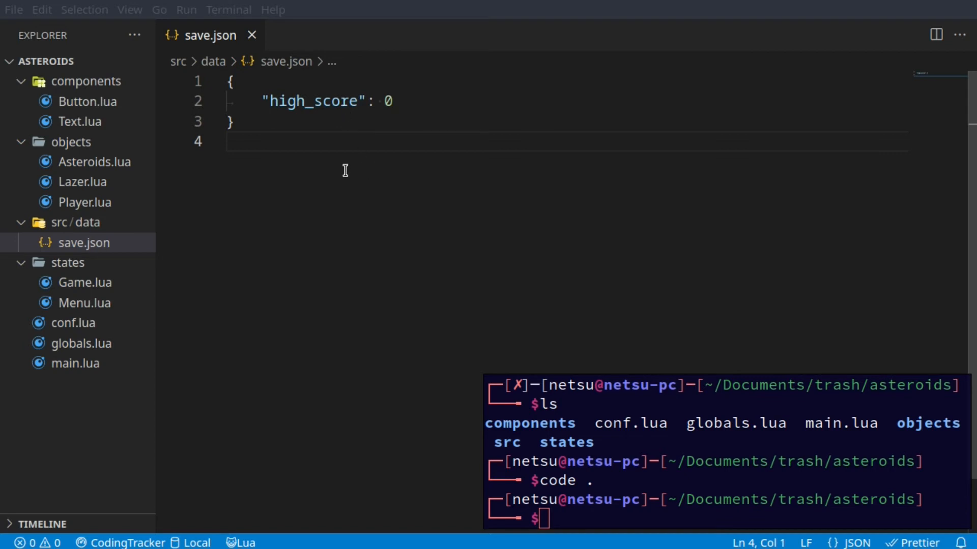
After a test run, return to main.lua and locate the menu:draw() call in love.draw.
key(ctrl+a)
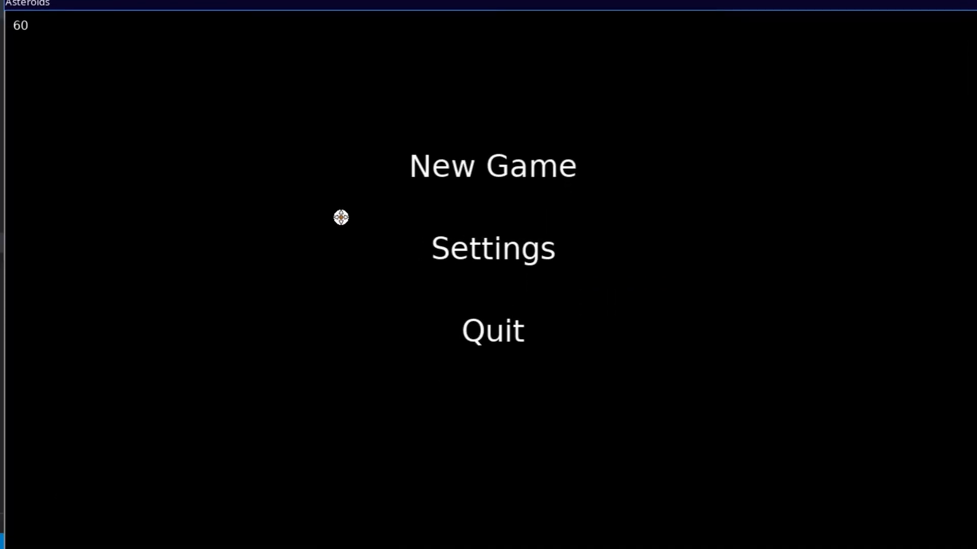
click(493, 166)
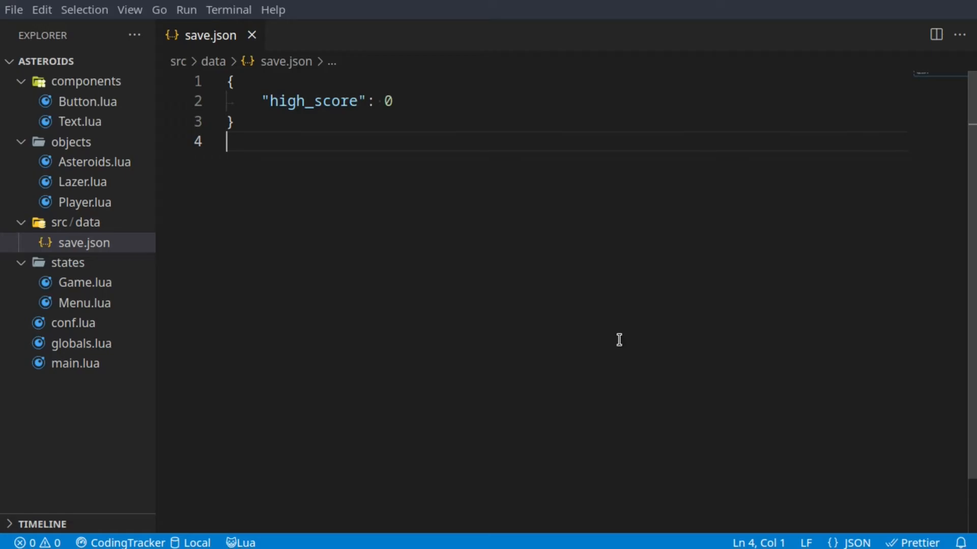
mouse_move(111, 297)
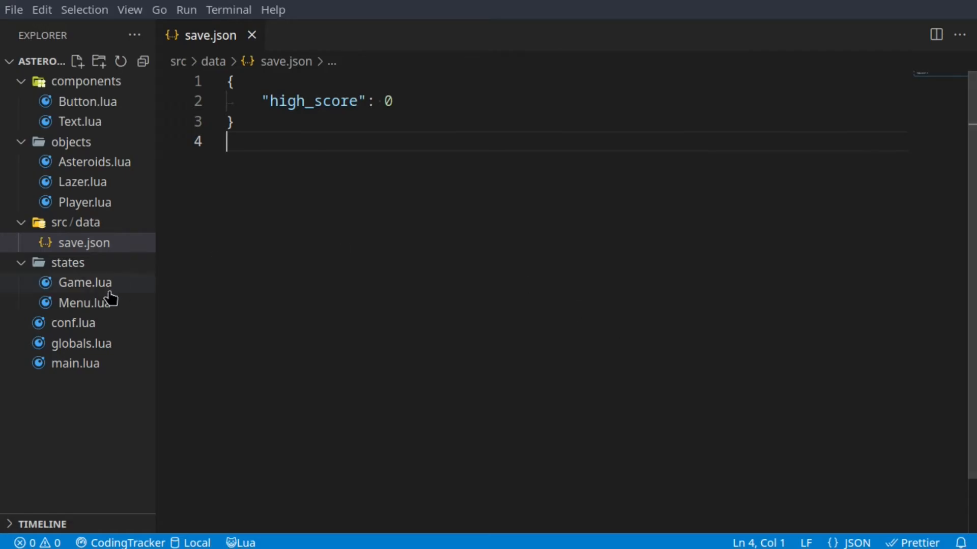
click(84, 303)
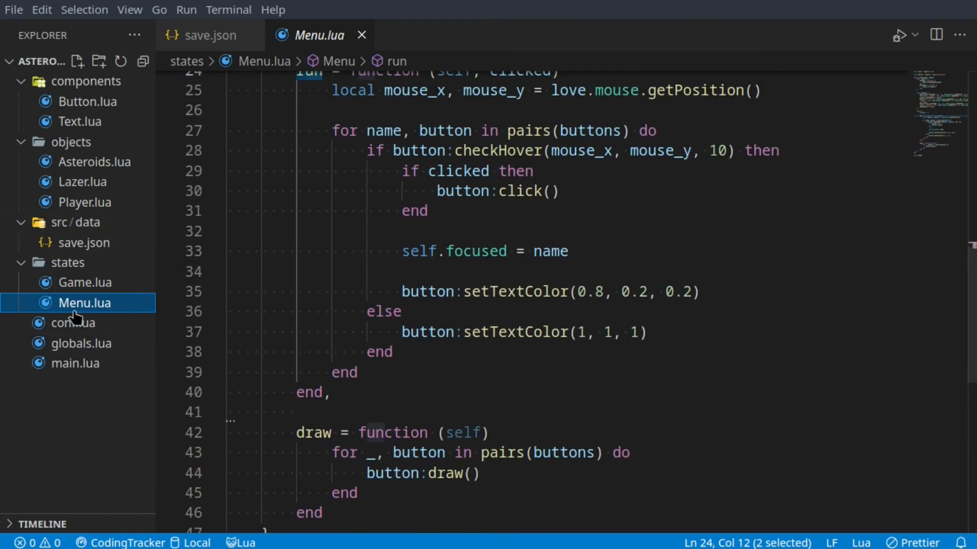
click(74, 364)
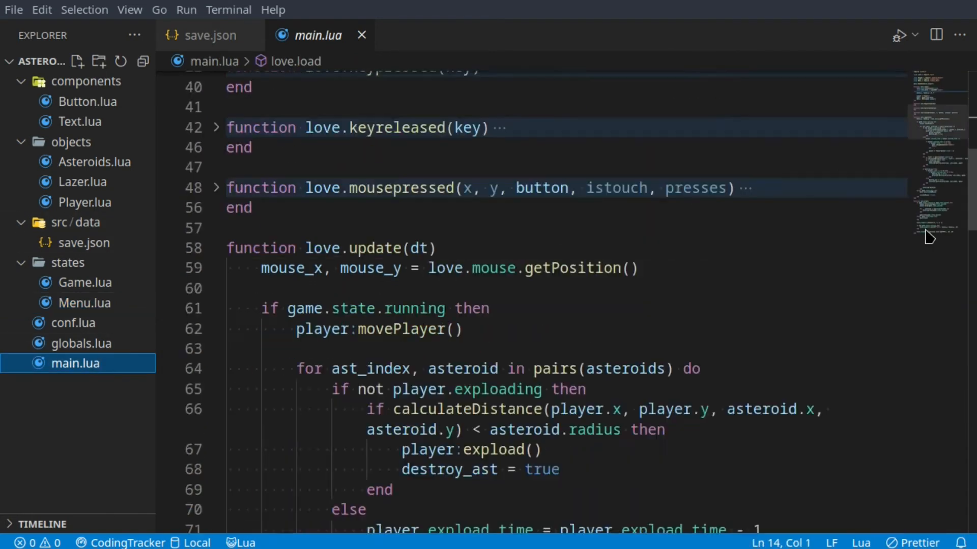
scroll(down, 3)
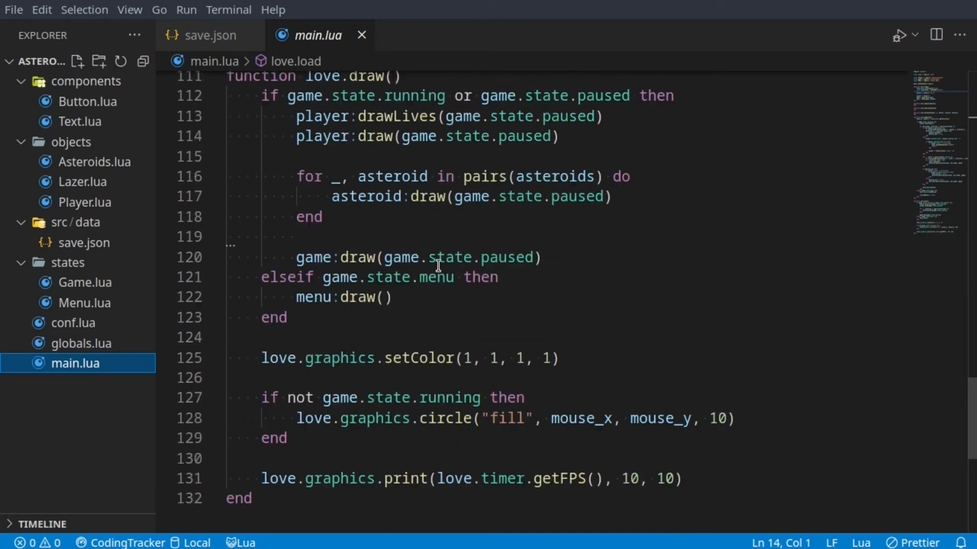
double_click(365, 102)
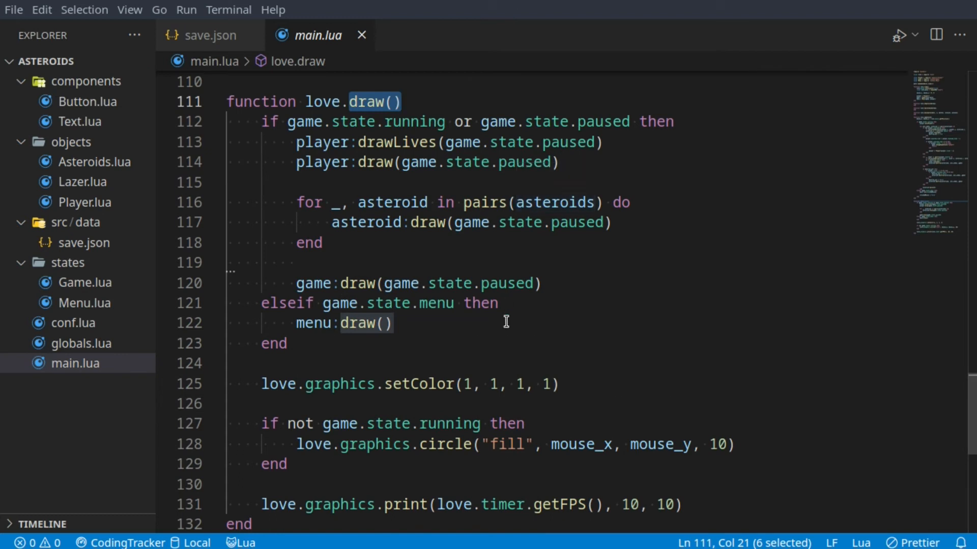
Add 'elseif game.state.ended then game:draw()' below the menu drawing call.
key(enter)
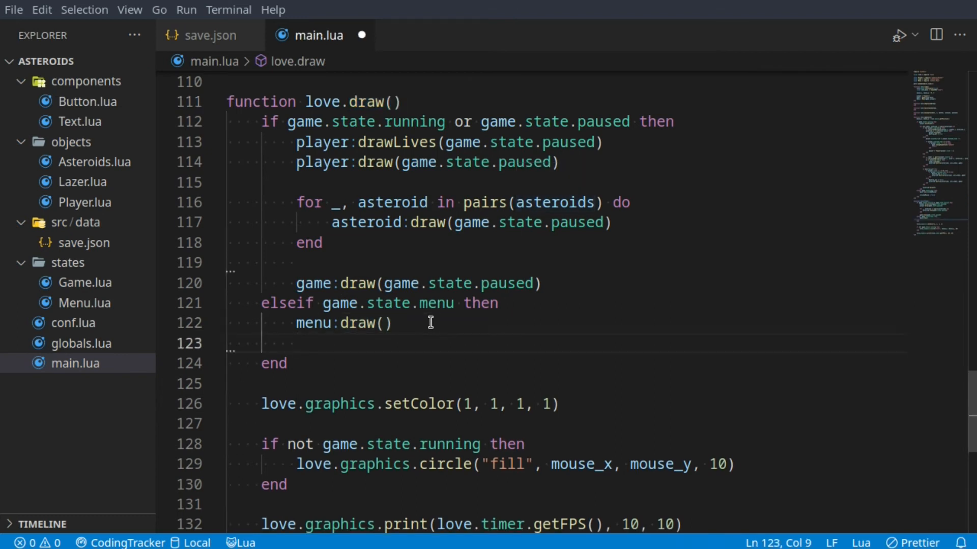
text(elseif game. then)
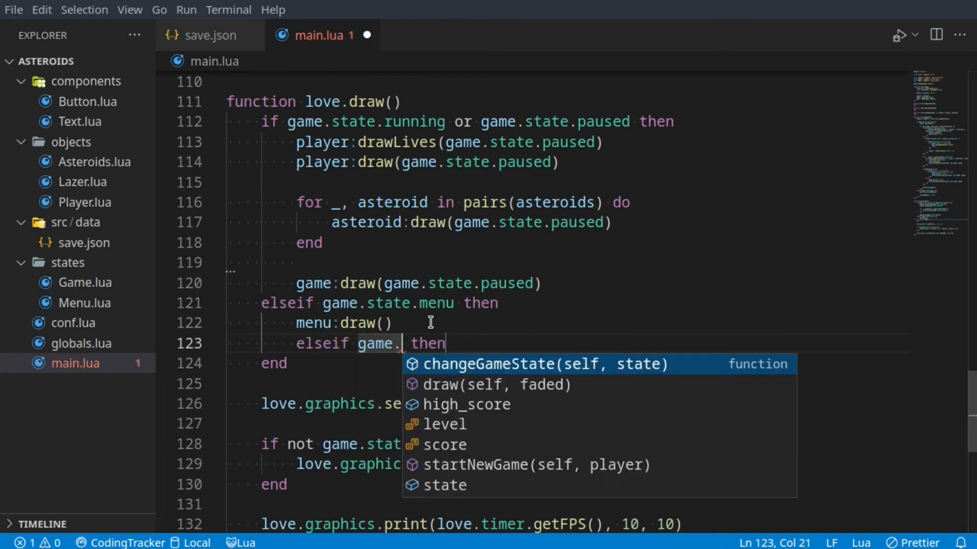
text(state.ended)
text(g)
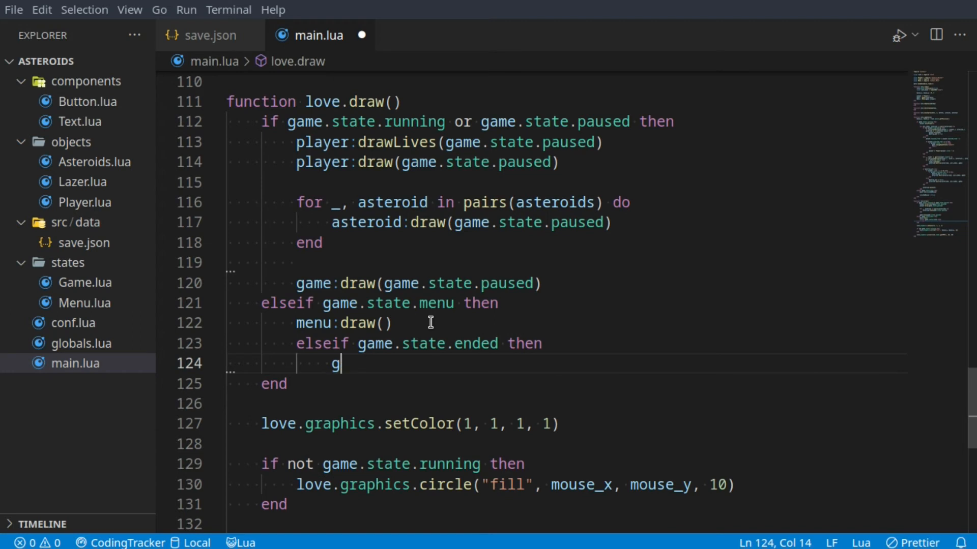
text(ame:dr)
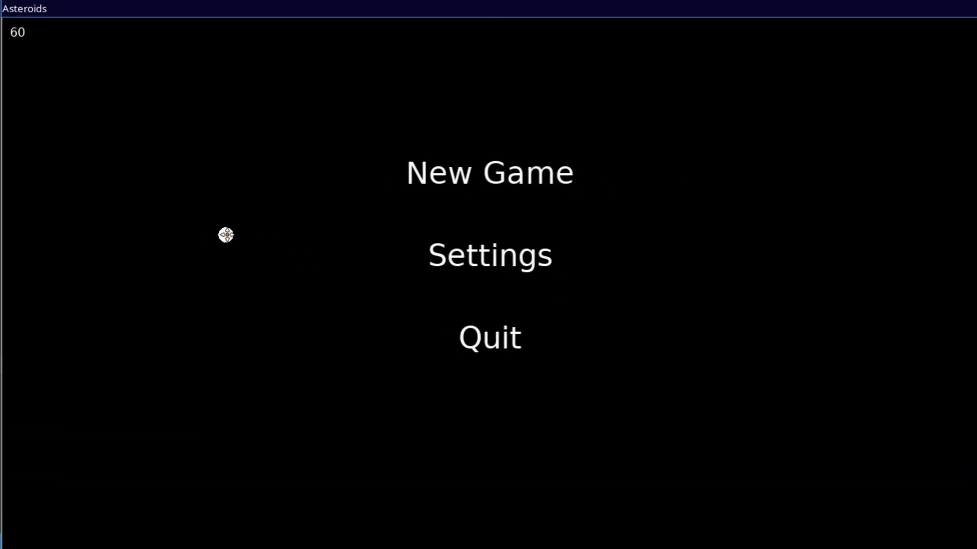
click(489, 173)
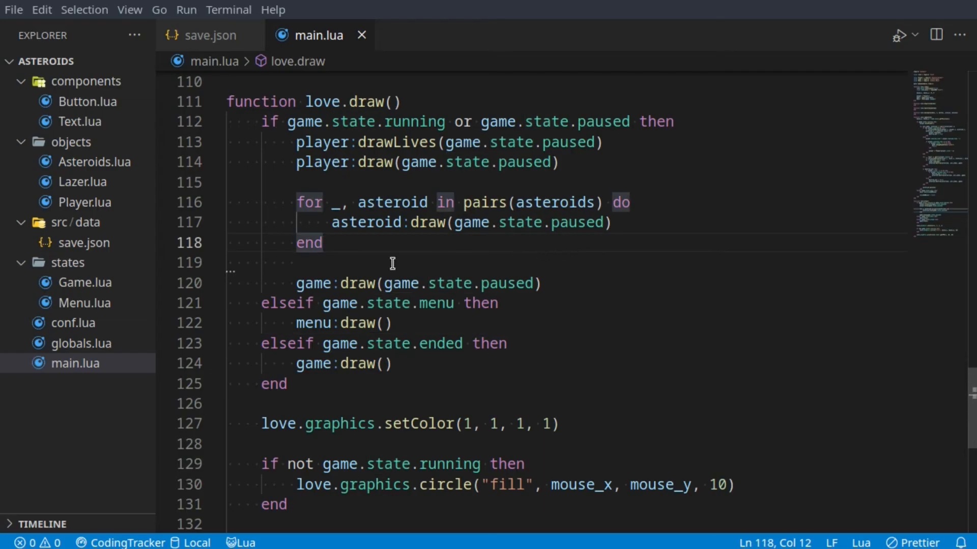
In Game.lua, add an empty 'screen_text = {}' field to the Game table.
click(85, 281)
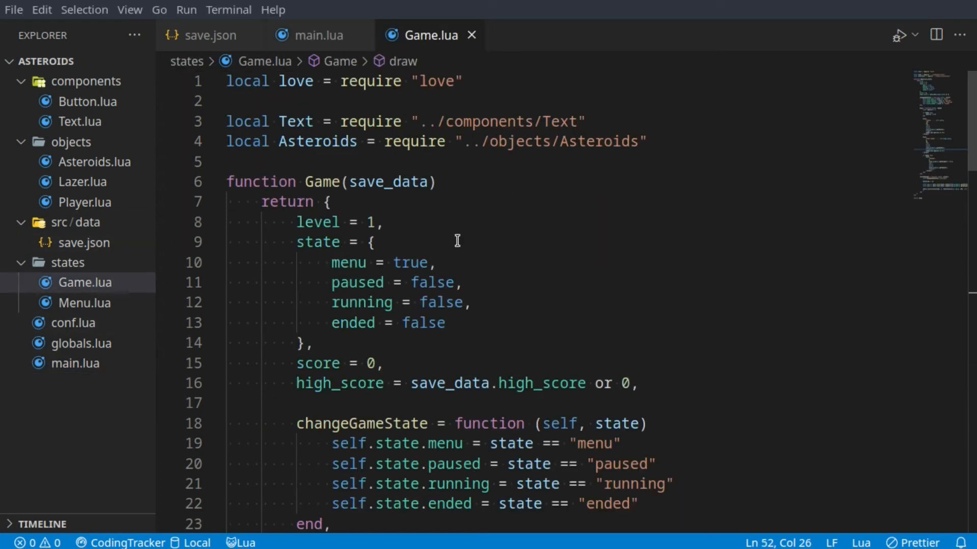
mouse_move(456, 237)
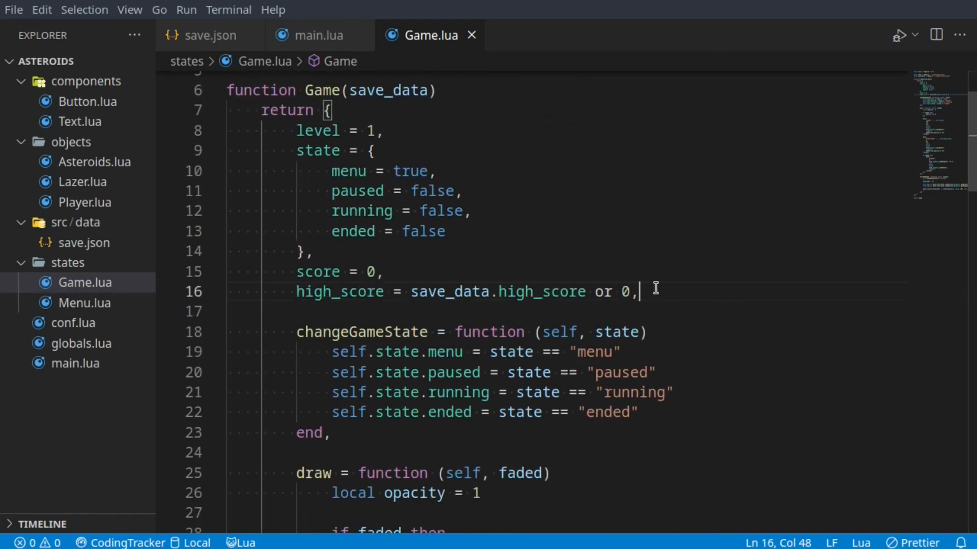
text(screen_text =)
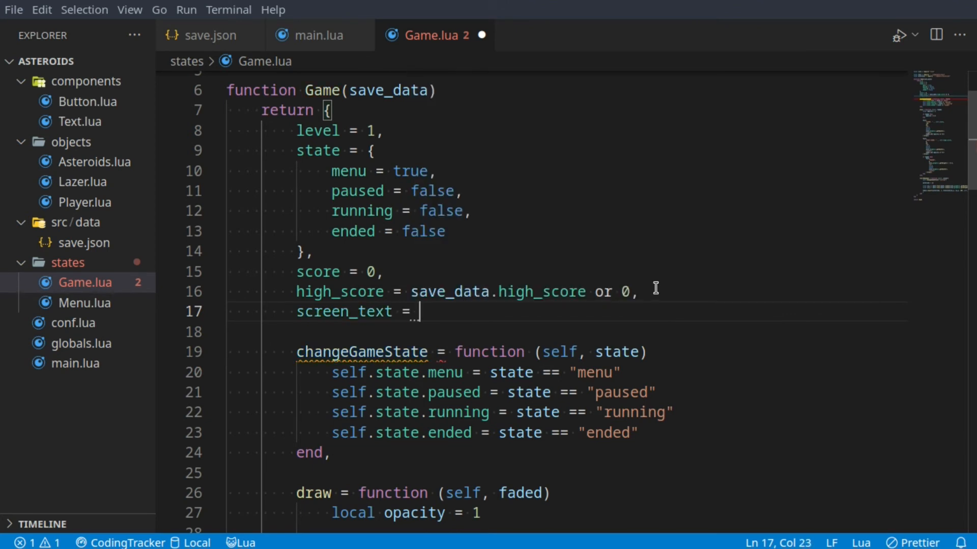
text({})
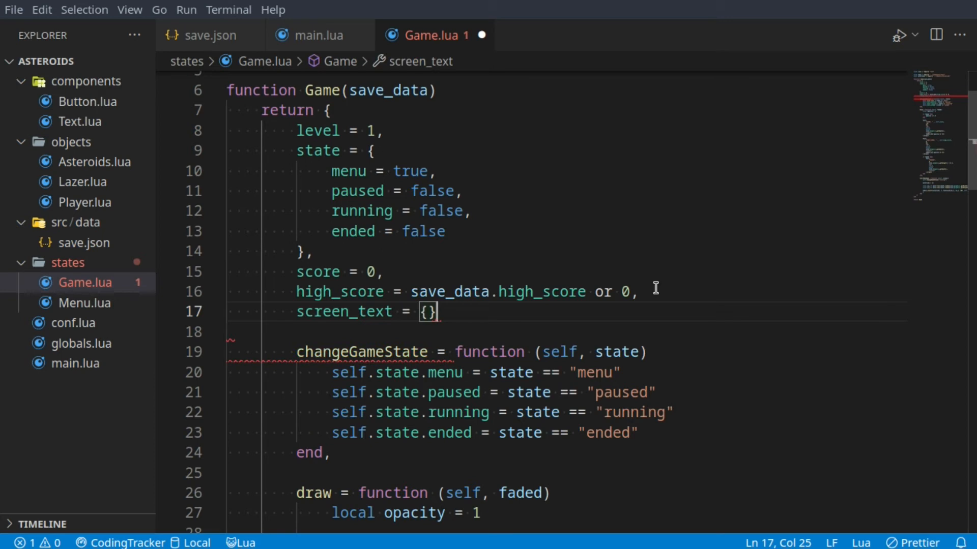
text(,)
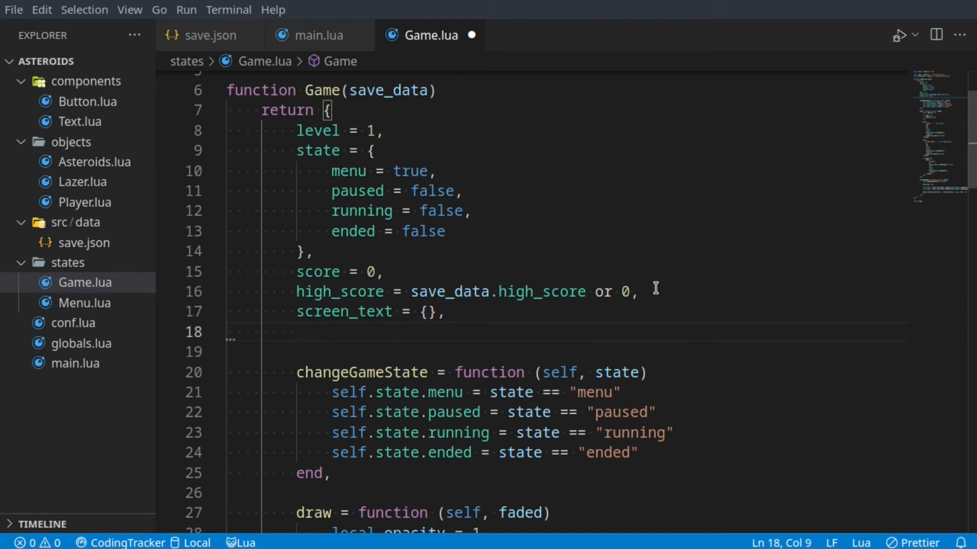
Add a 'game_over_showing' field after screen_text in the Game table.
text(game)
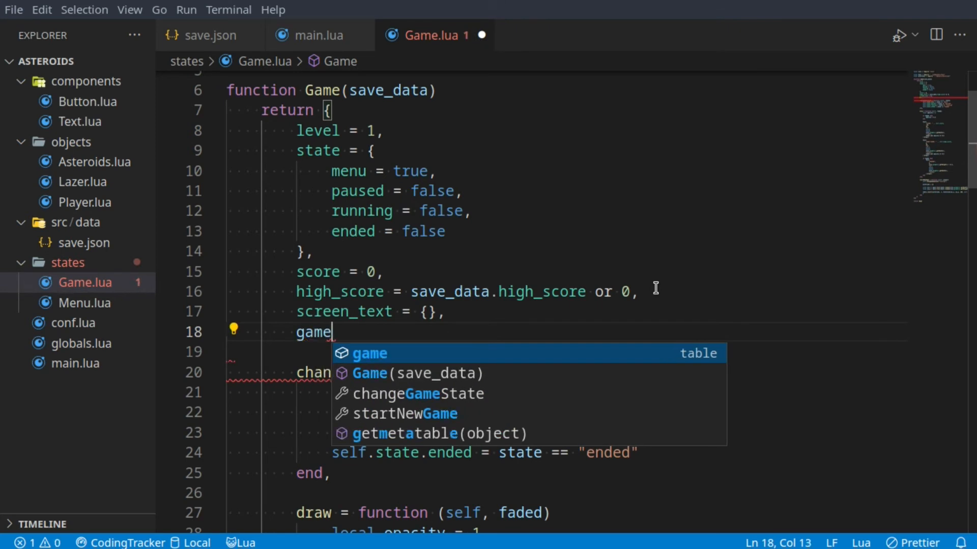
text(_over_show)
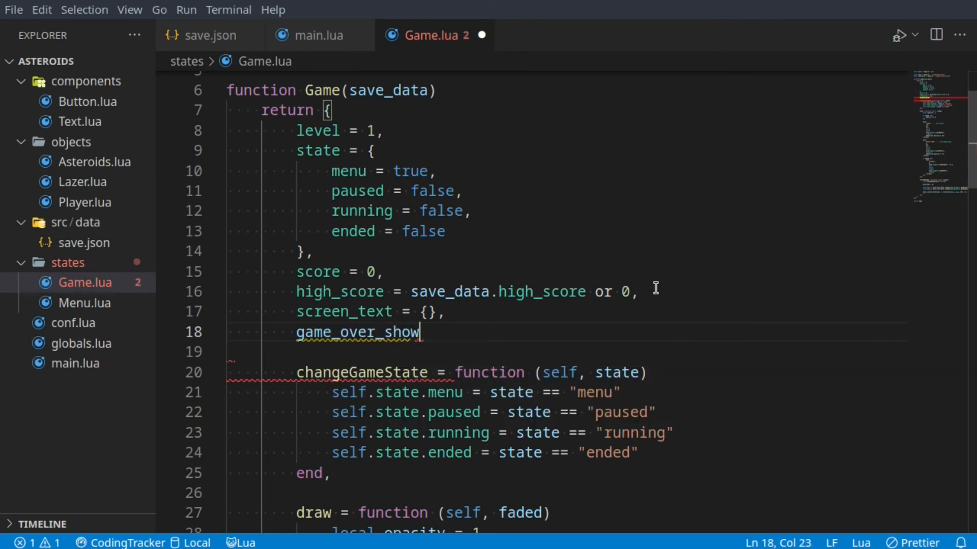
text(ing =)
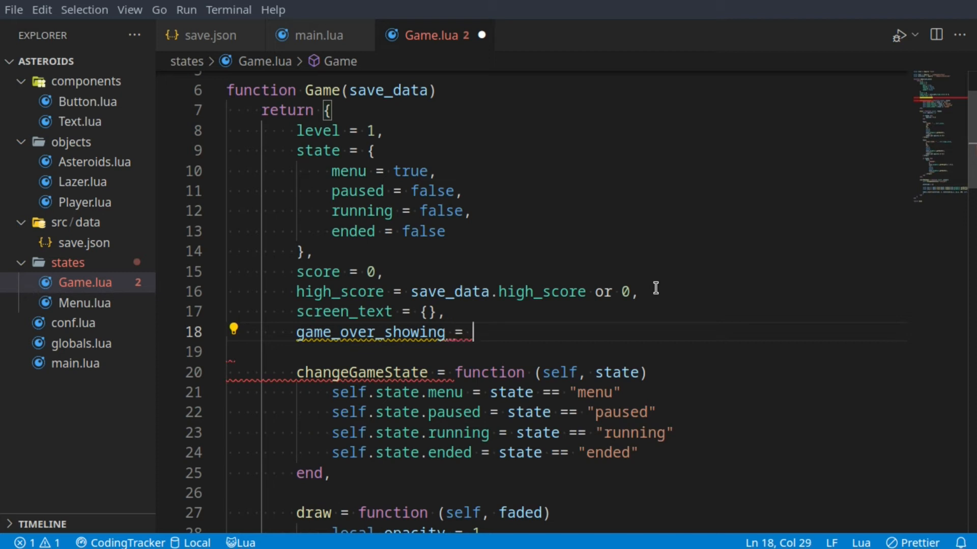
text(d)
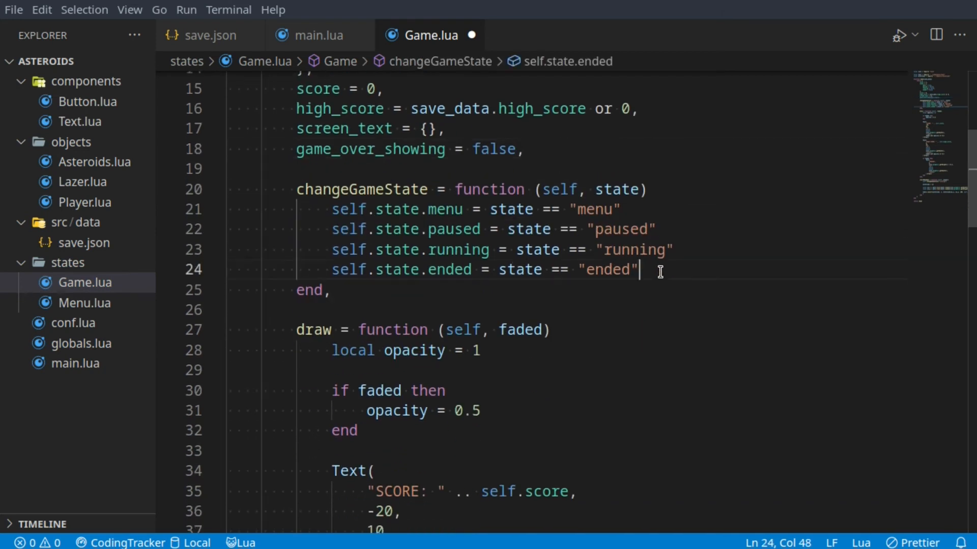
End changeGameState with 'if self.state.ended then self:gameOver() end'.
text(if s)
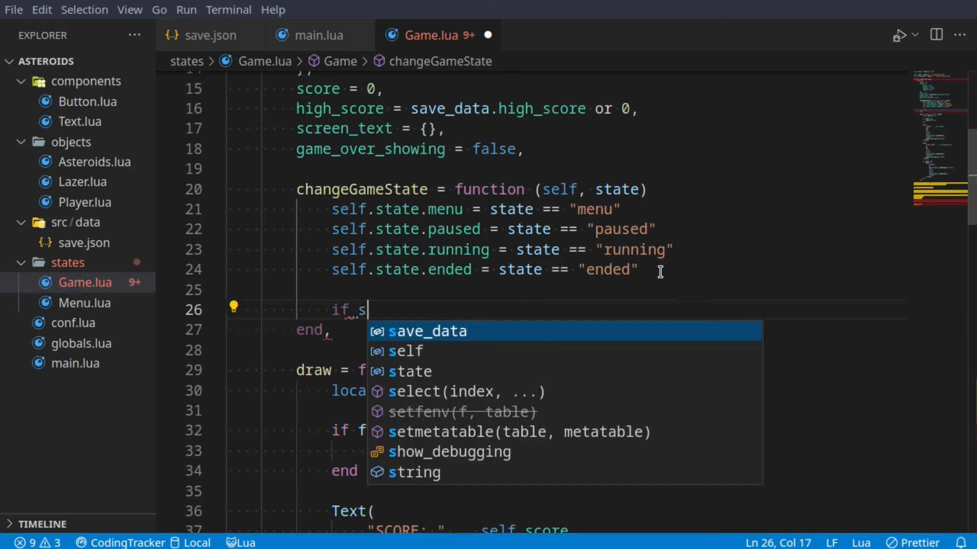
text(elf.state.ended t)
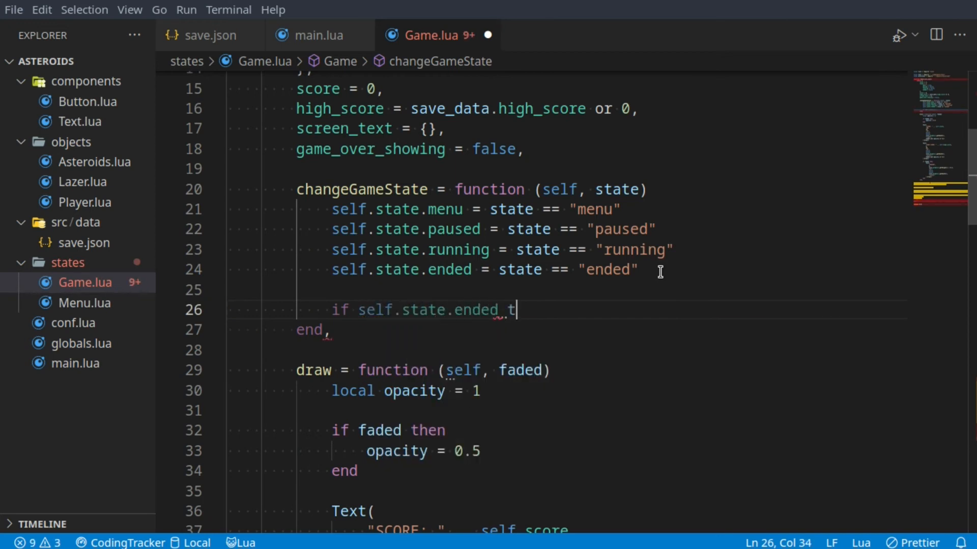
text(hen)
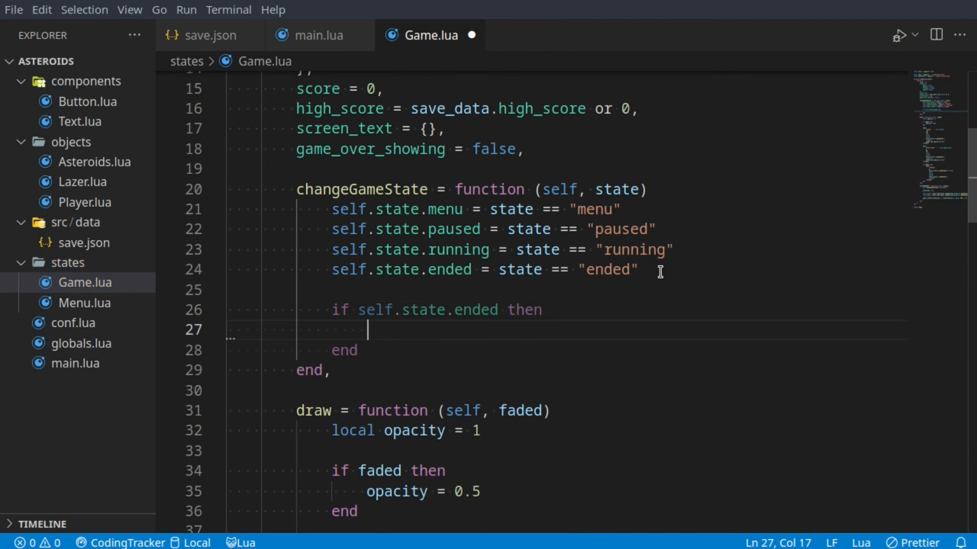
text(self:game)
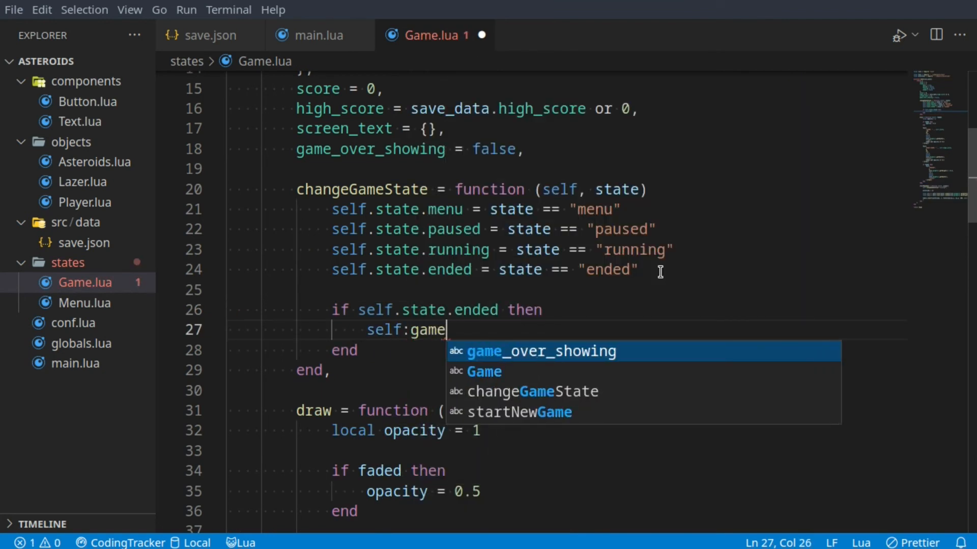
text(Over()
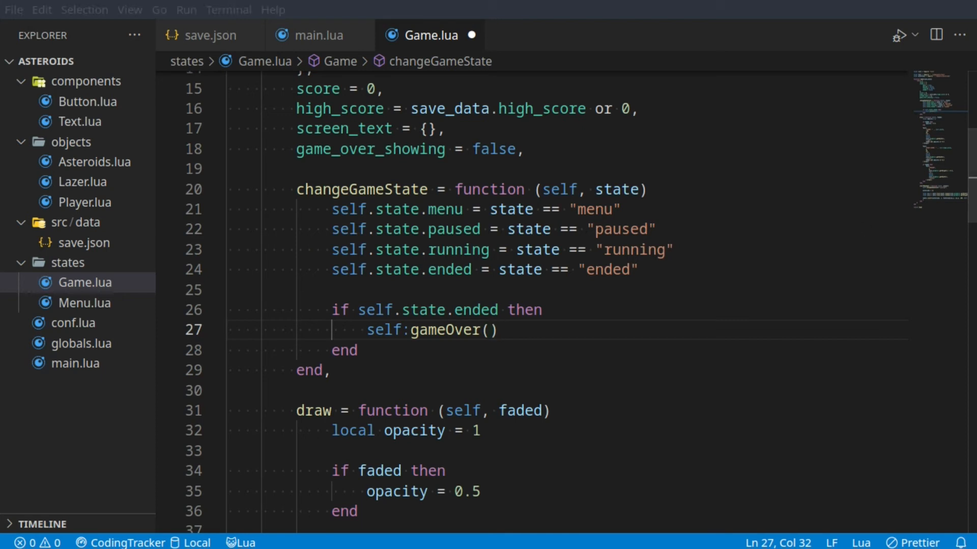
click(385, 371)
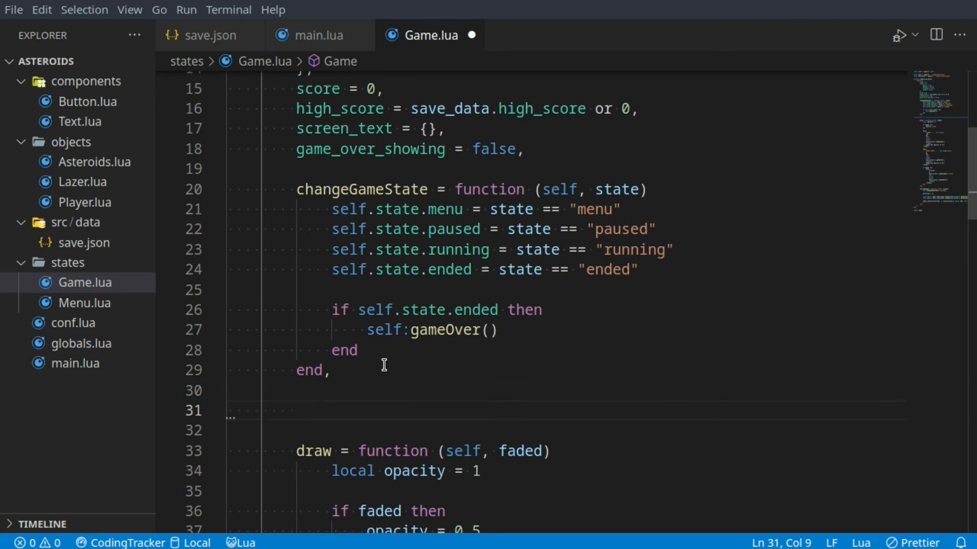
Define gameOver(self) assigning self.screen_text to a Text("GAME OVER" ... entry.
text(gameOver = function (self)
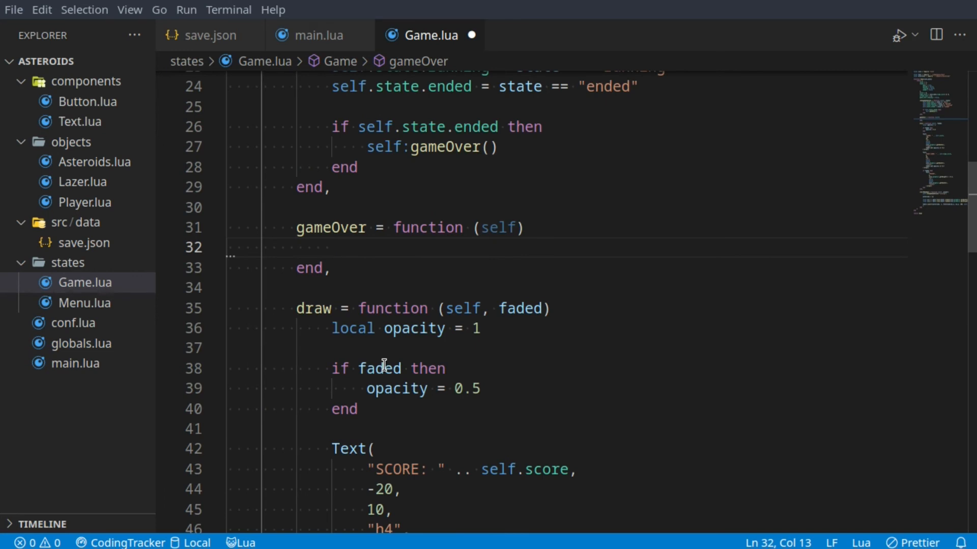
text(self.screen_text)
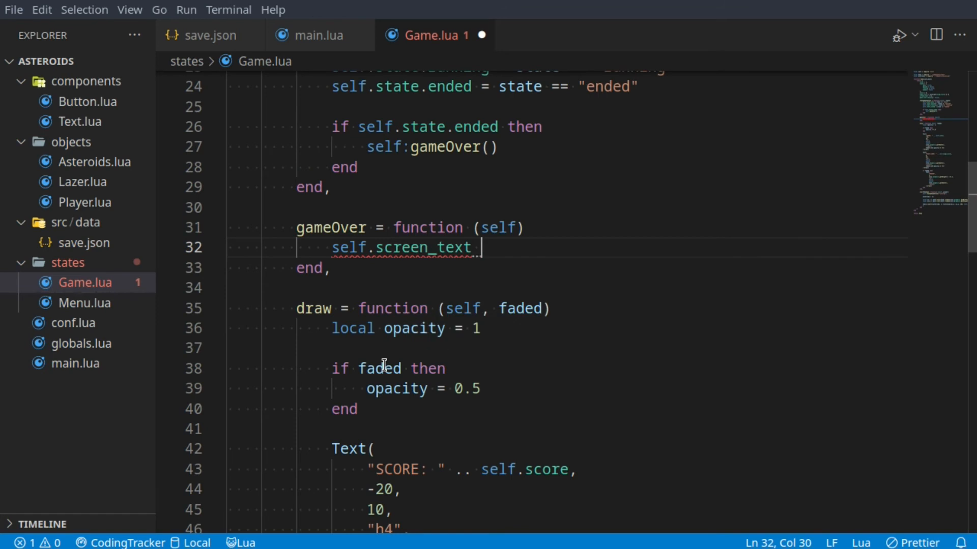
text(= {)
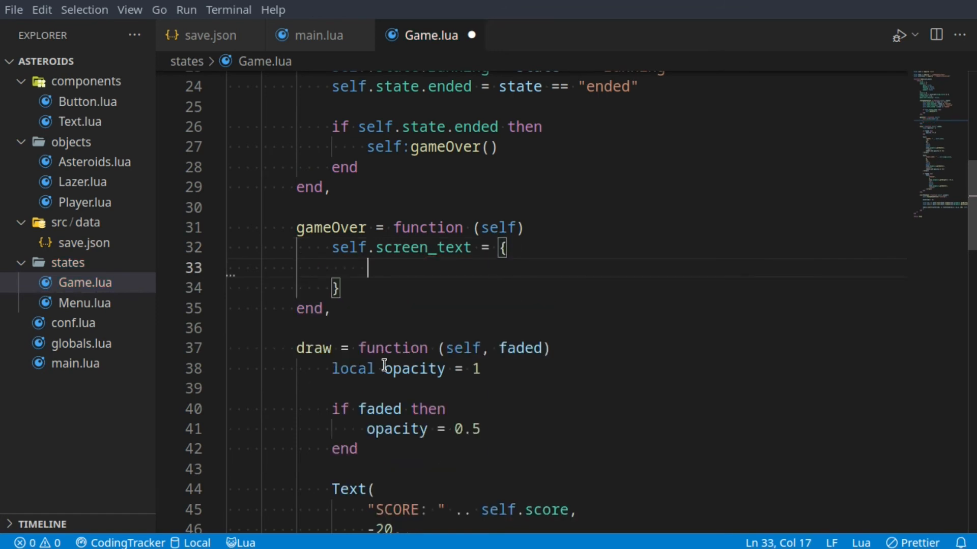
text(Text)
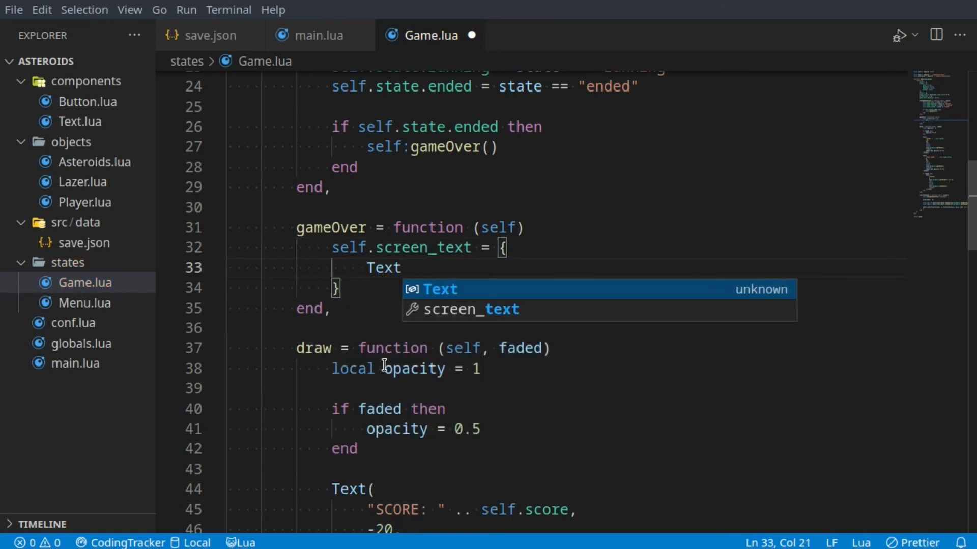
text(("G")
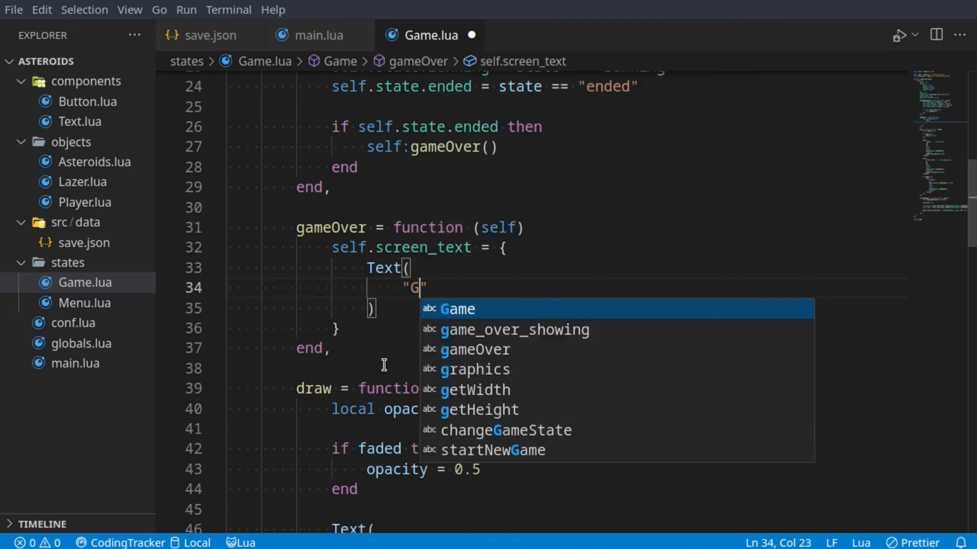
text(AME OVER)
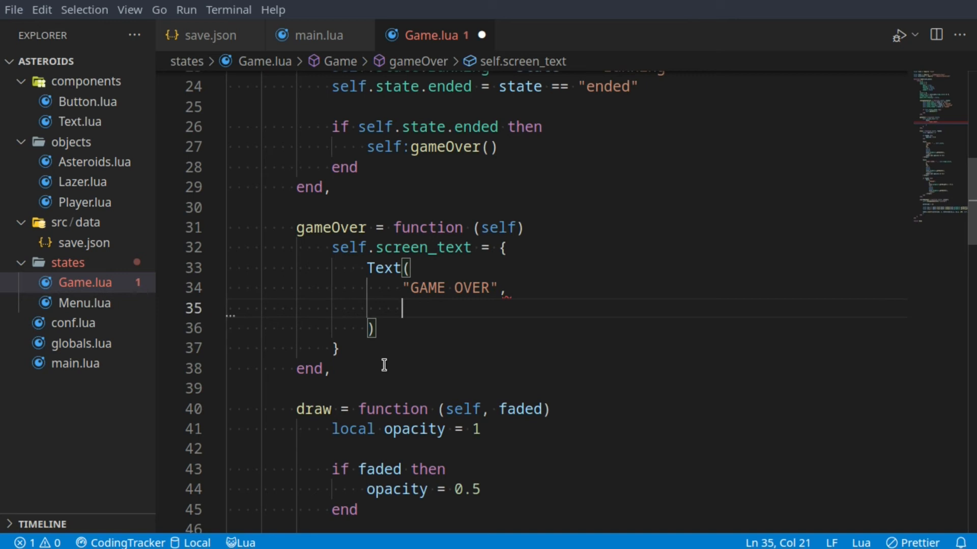
Position the text at x 0, y getHeight() * 0.4, with the "h1" size.
text(0,)
text(love.)
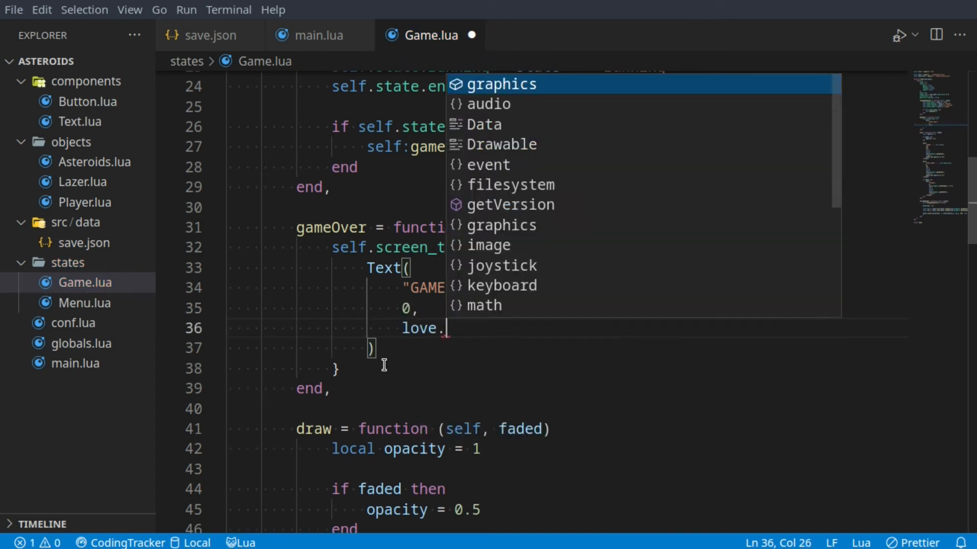
text(graphics.g)
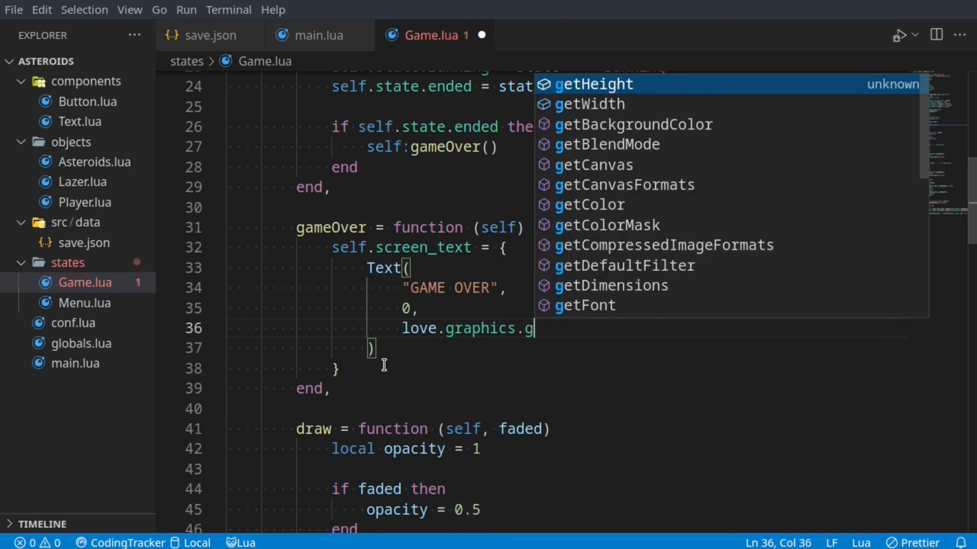
key(Tab)
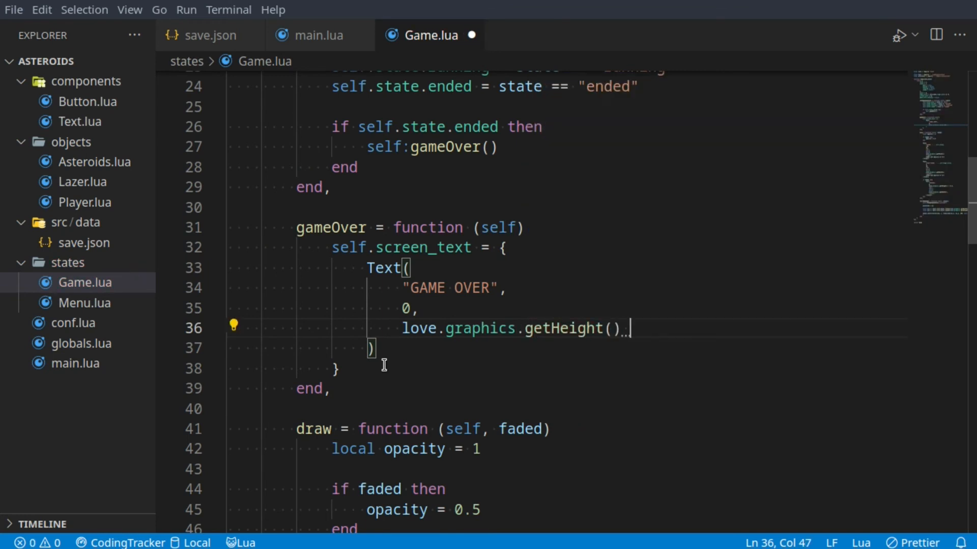
text(* 0.)
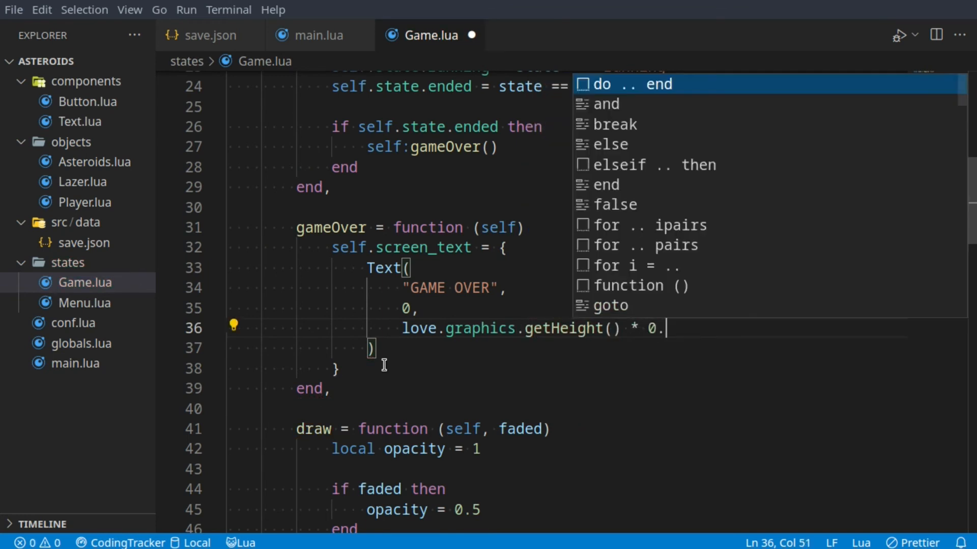
text(4)
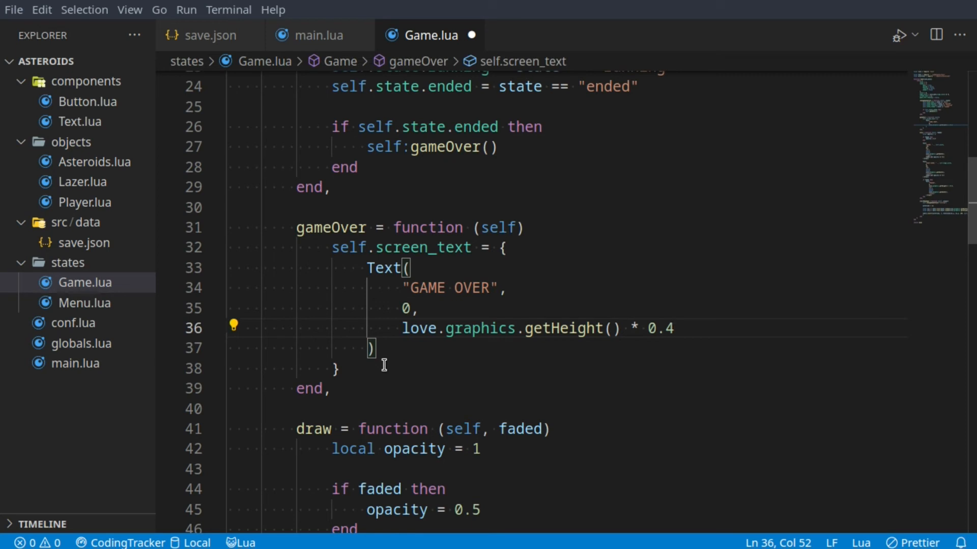
text(,)
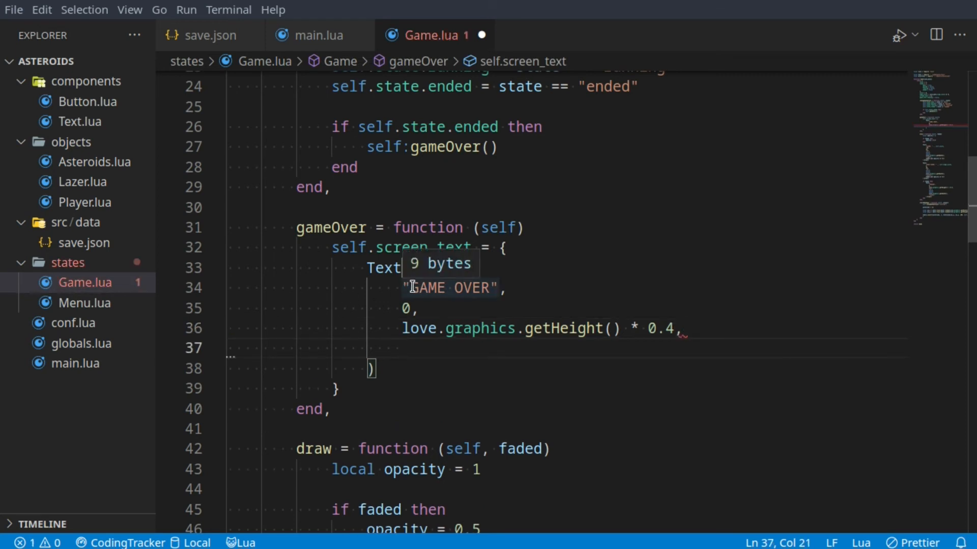
mouse_move(455, 361)
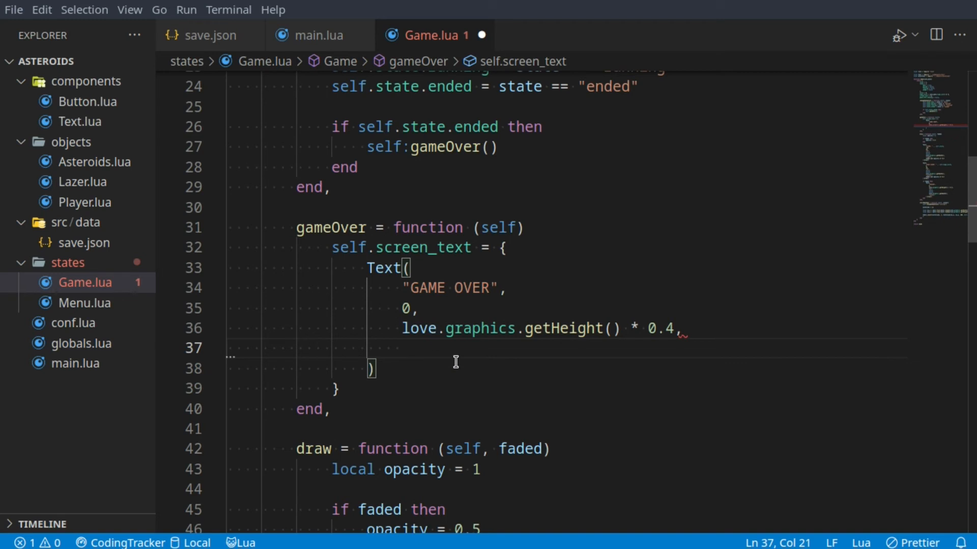
text("h1")
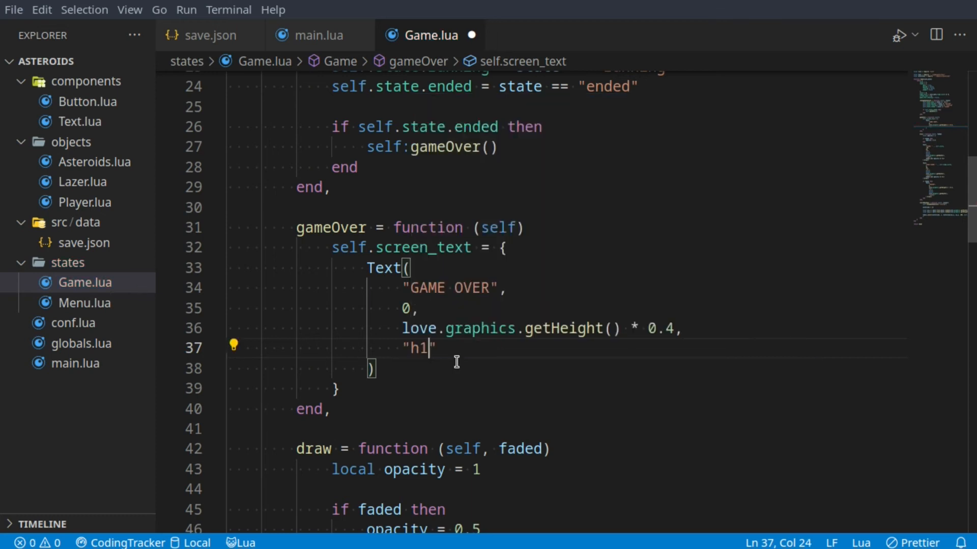
Finish the Text call with fade in true, fade out true, wrap width getWidth() and "center" alignment.
text(,)
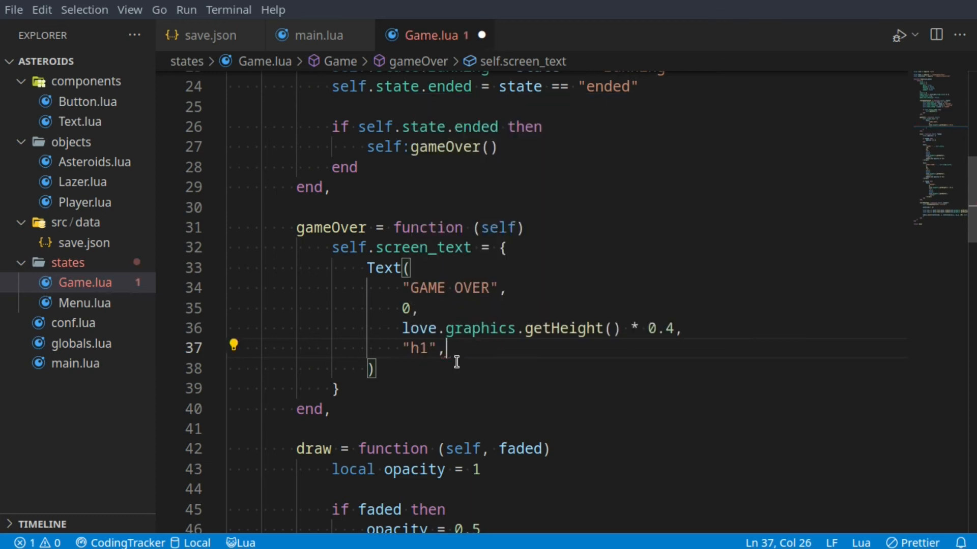
text(t)
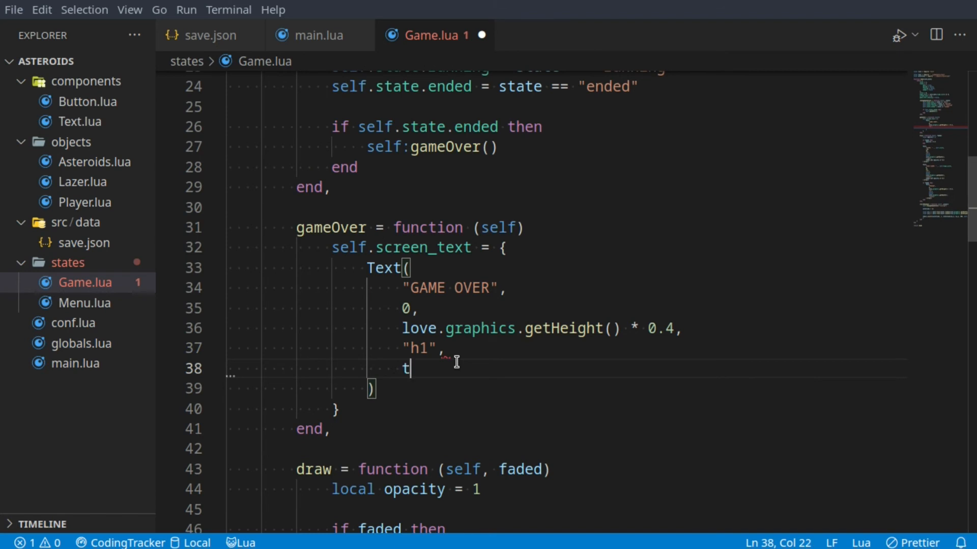
text(u)
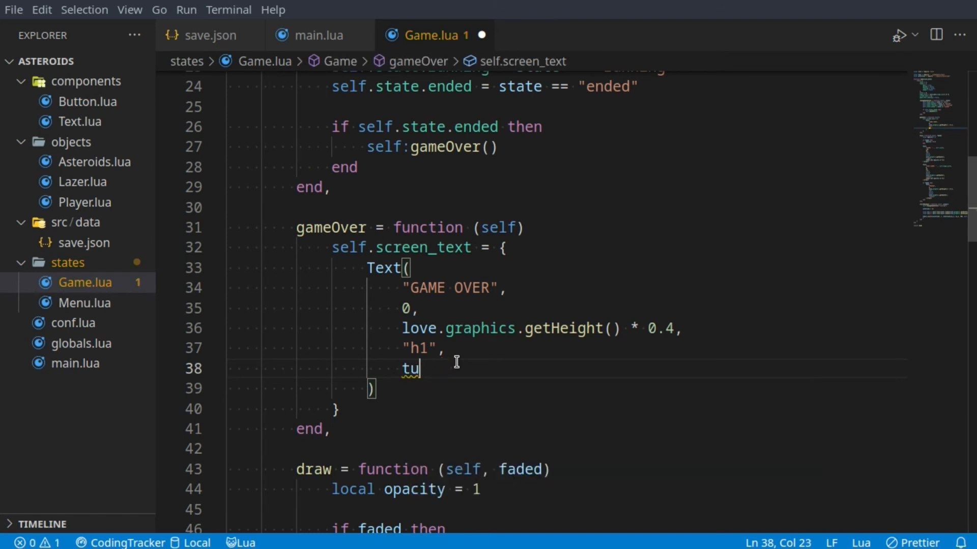
text(rue,)
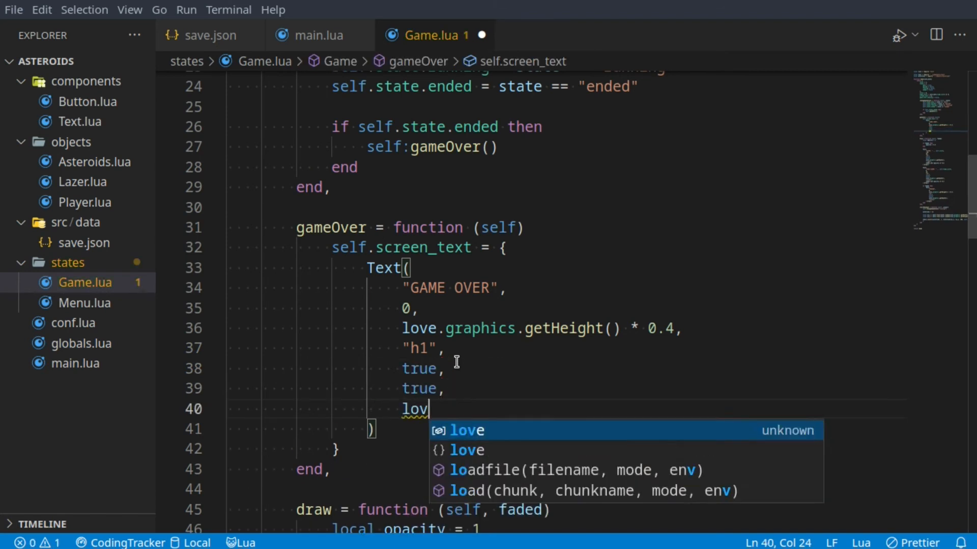
text(e.graphics.gge)
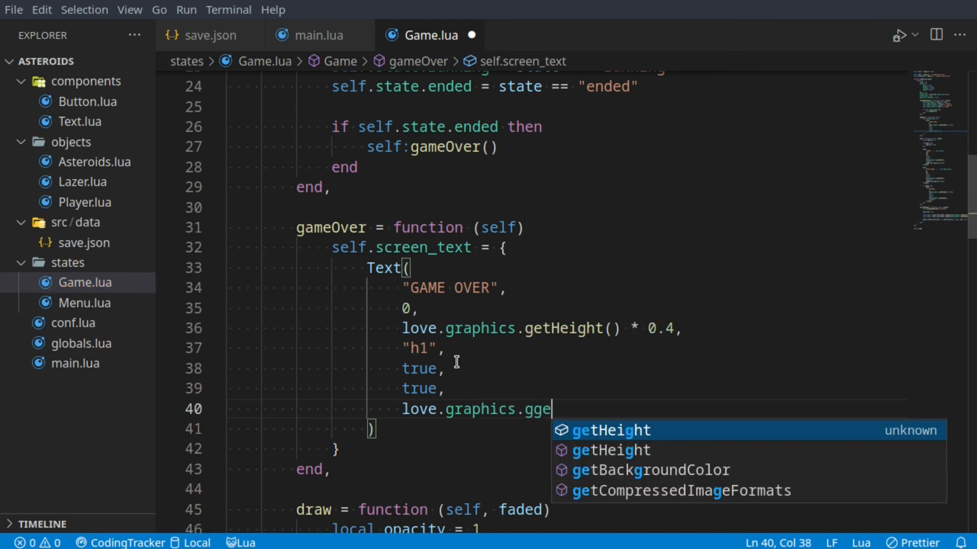
text(Width(),)
text(")
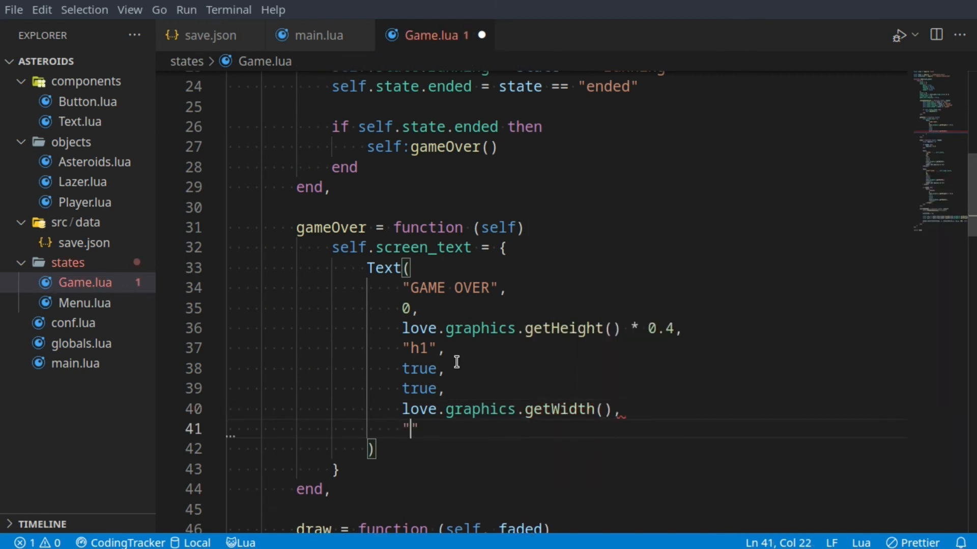
text(center)
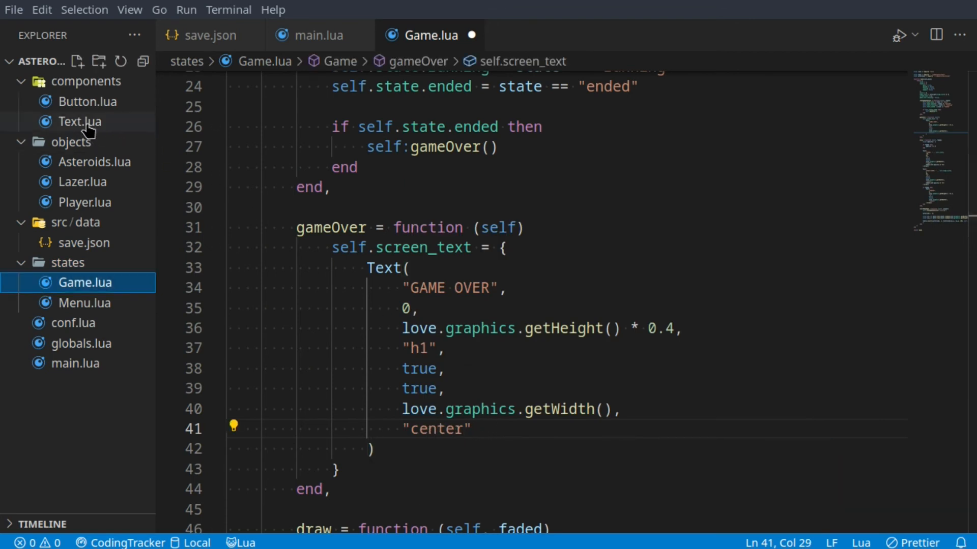
Check Text.lua's fade_in/fade_out/wrap_width/align parameters, then return to Game.lua.
click(78, 121)
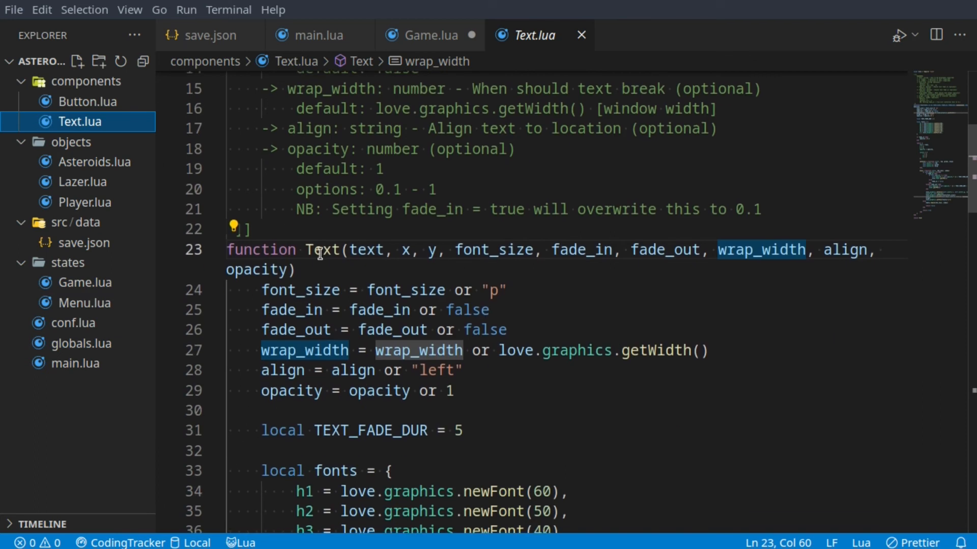
scroll(down, 3)
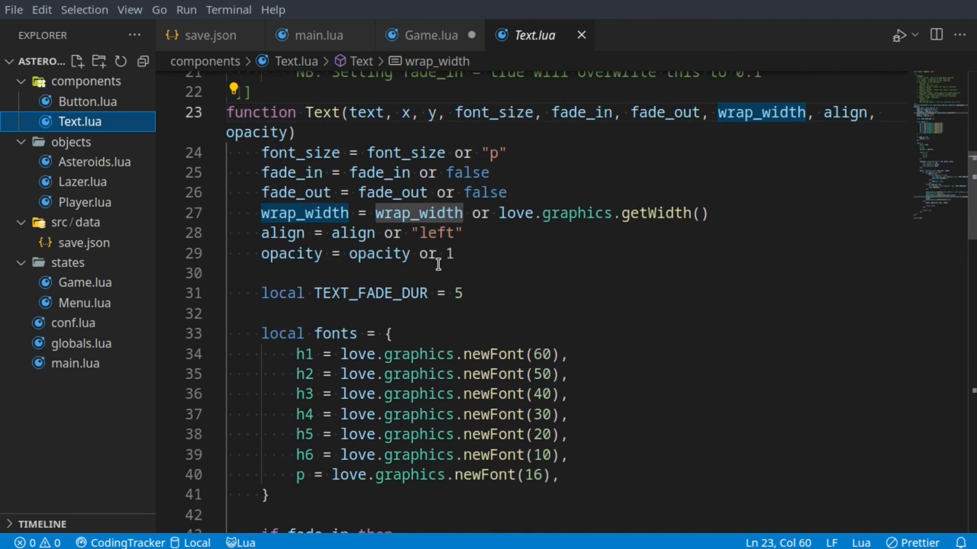
mouse_move(429, 34)
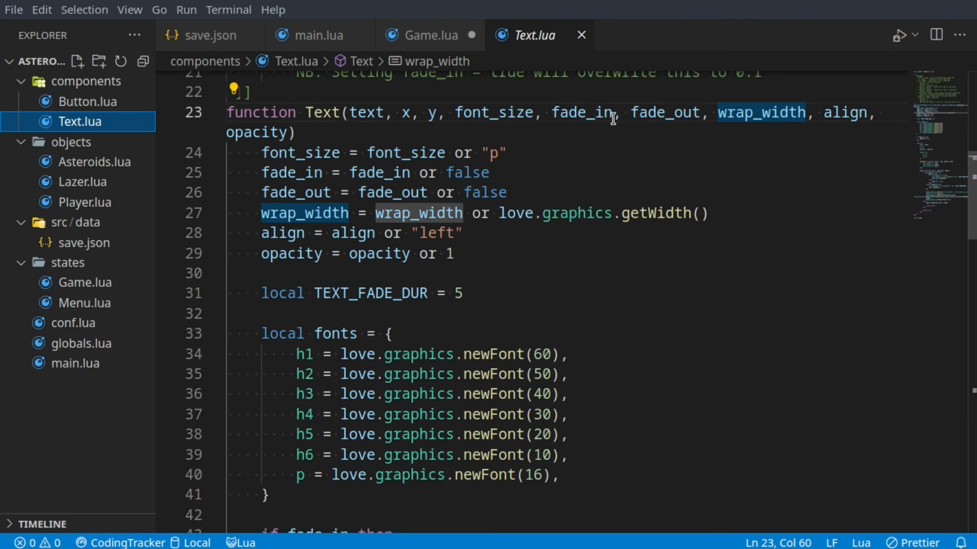
click(428, 34)
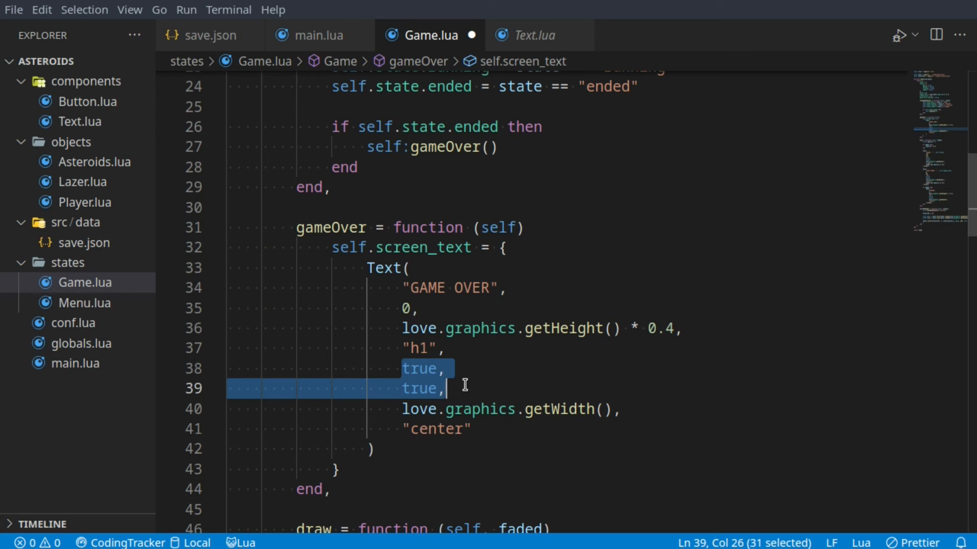
mouse_move(475, 363)
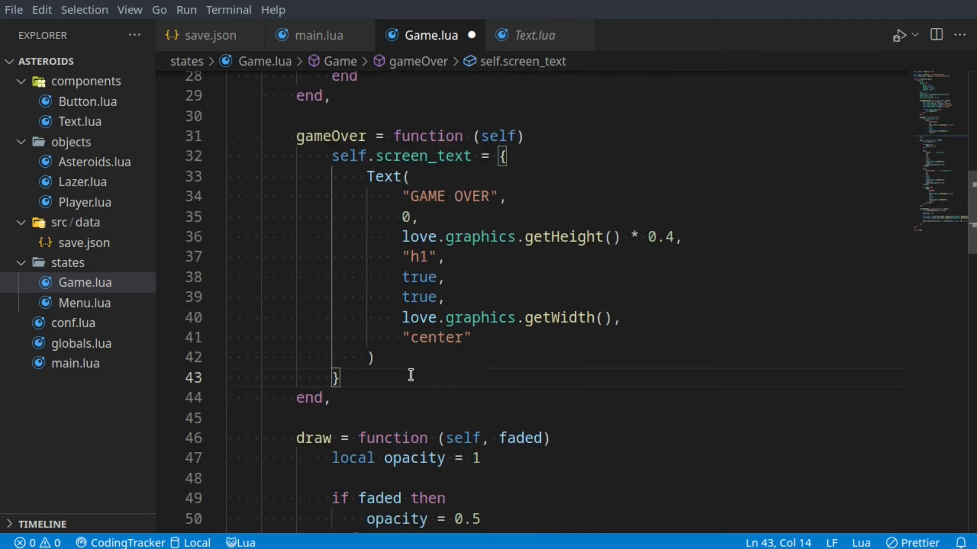
Make gameOver also set self.game_over_showing = true after the screen_text.
text(sel.f)
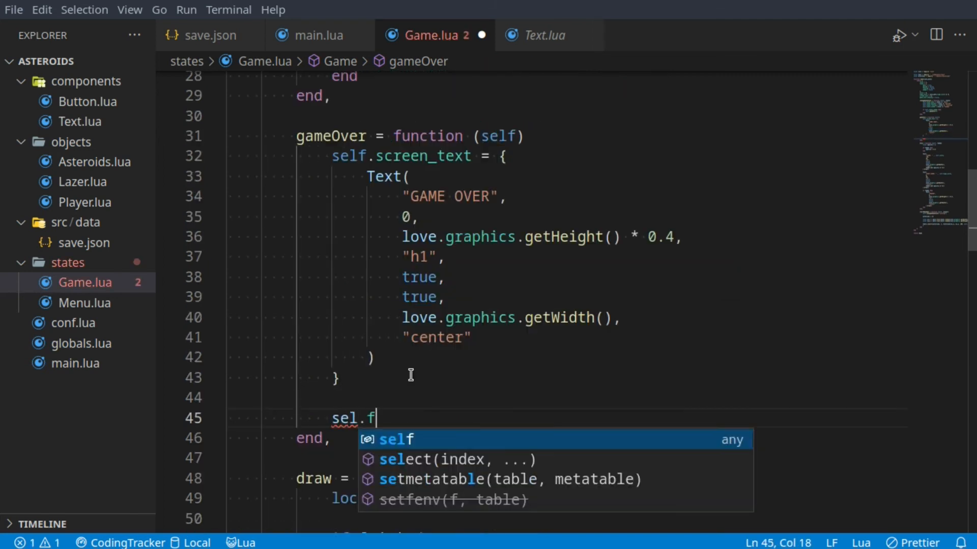
text(game_over_showing)
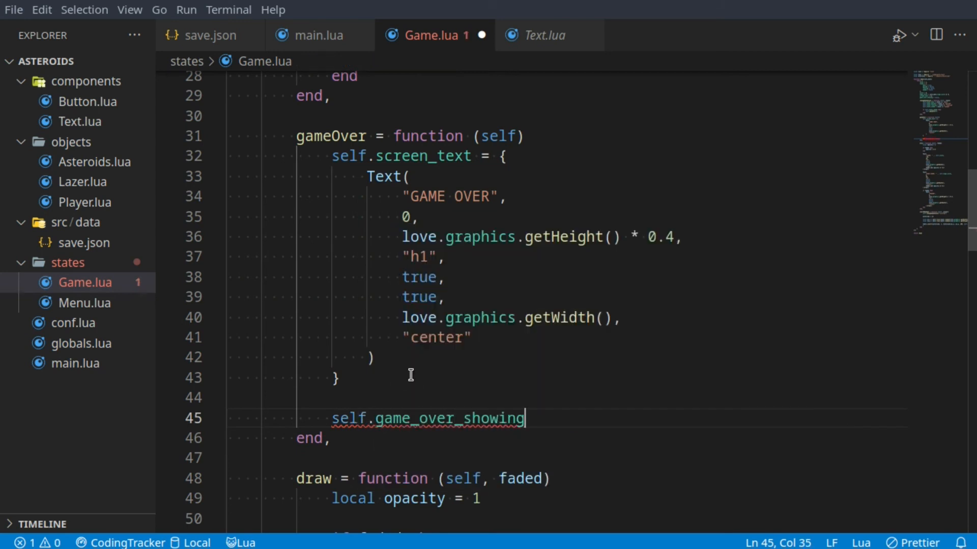
text(= tur)
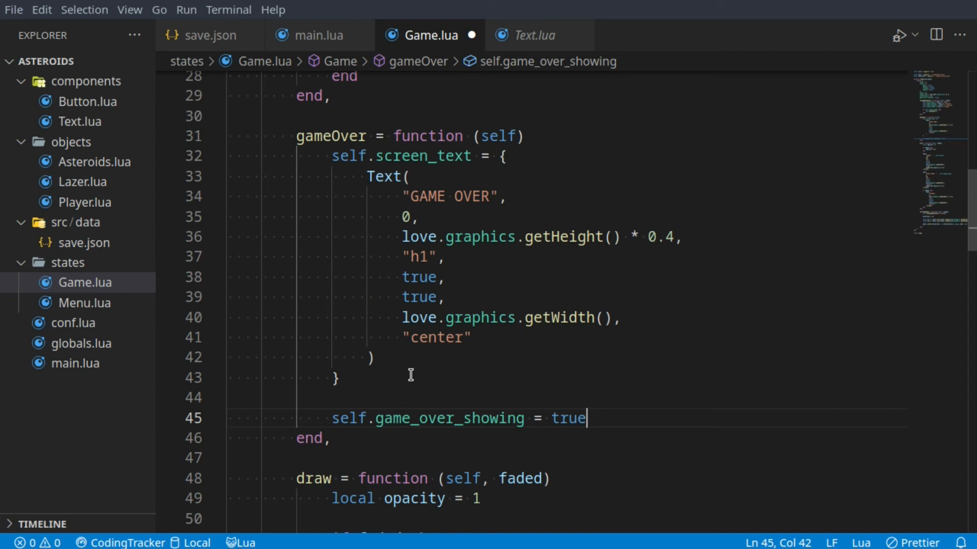
click(371, 357)
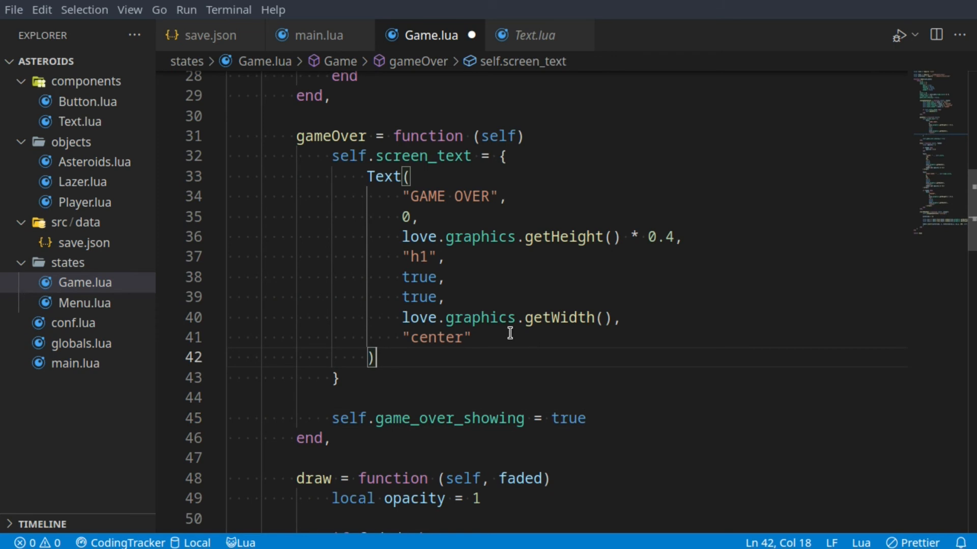
mouse_move(559, 317)
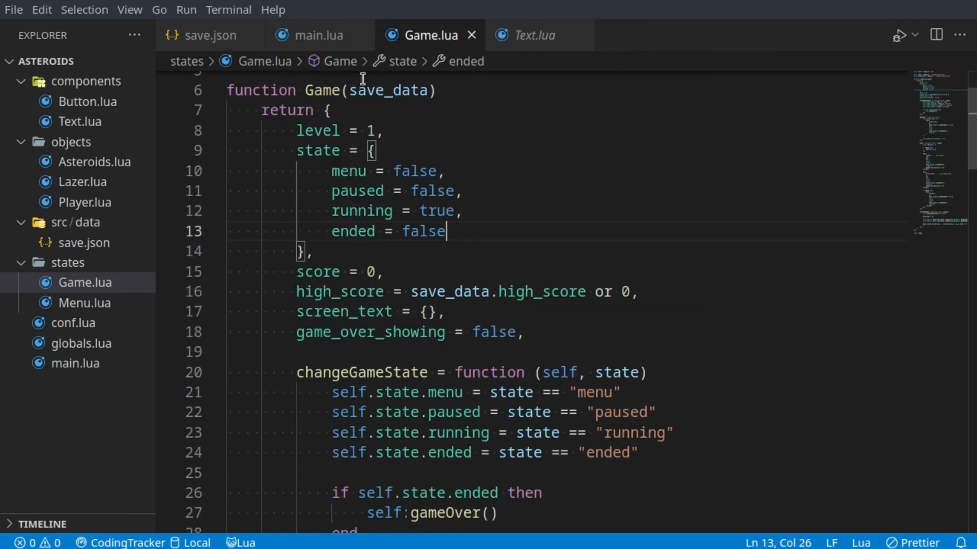
In main.lua create the player with one life as Player(1) and save the file.
click(320, 35)
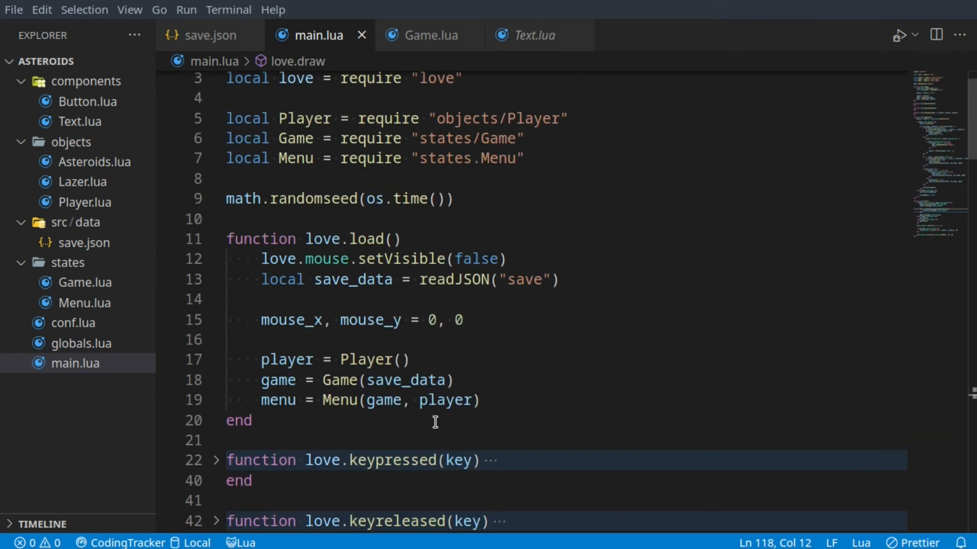
mouse_move(394, 351)
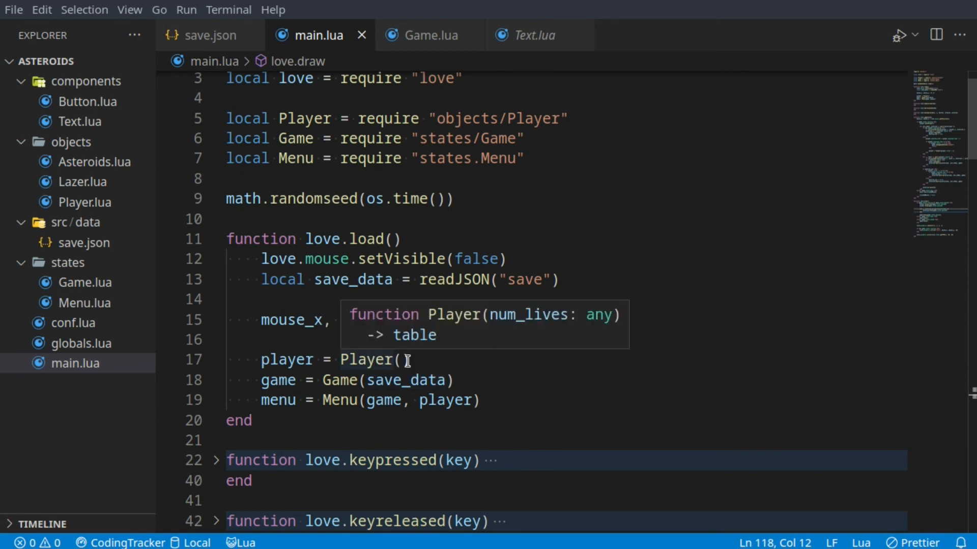
click(404, 359)
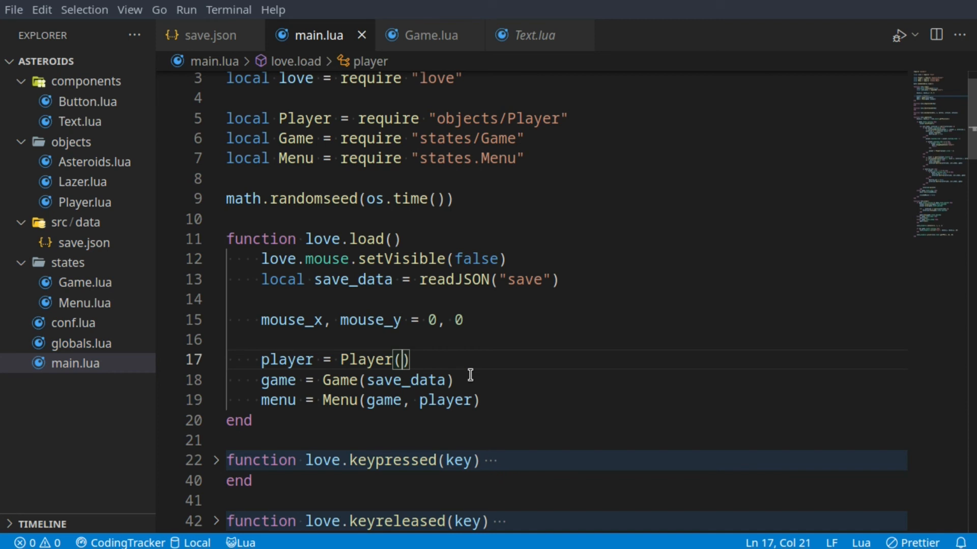
text(1)
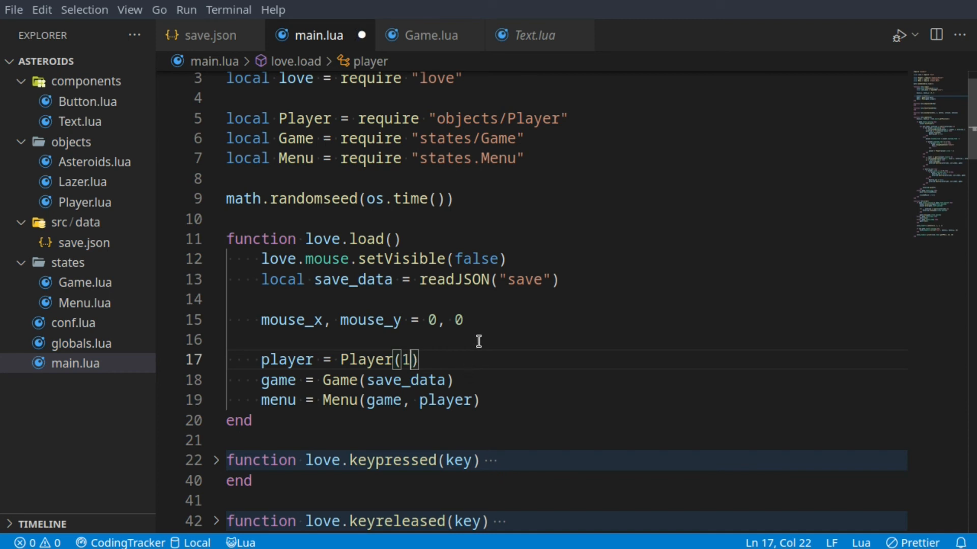
key(ctrl+s)
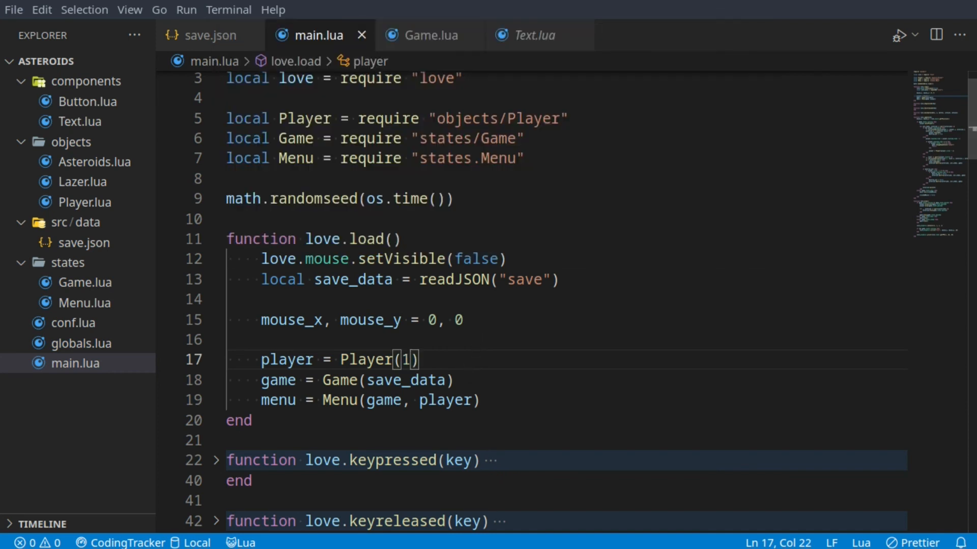
Run the game and start a new game, which crashes with a traceback in main.lua's update.
click(429, 34)
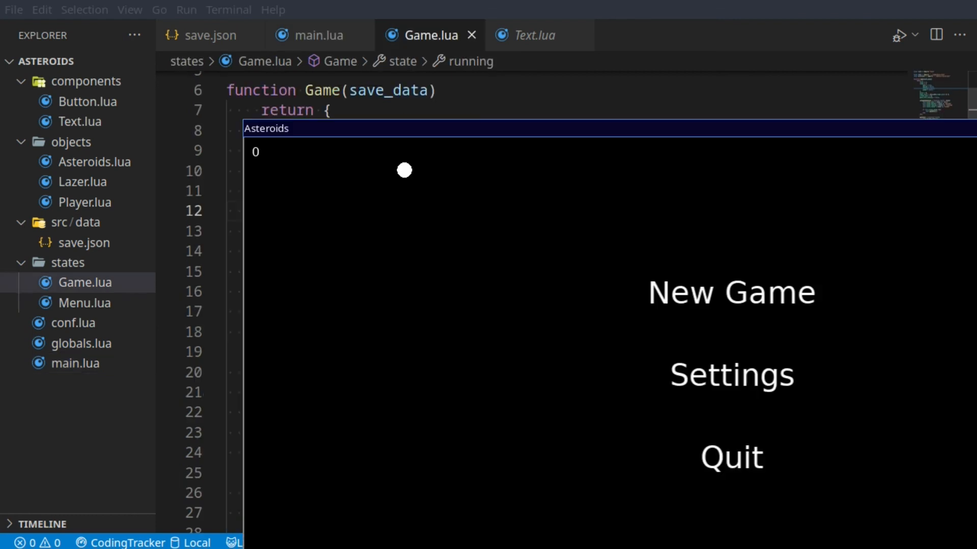
click(732, 292)
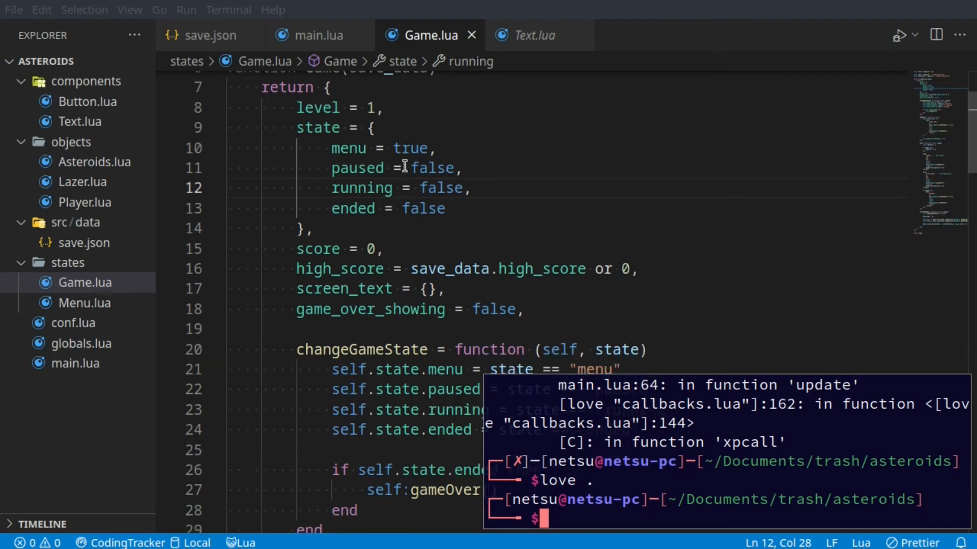
scroll(down, 3)
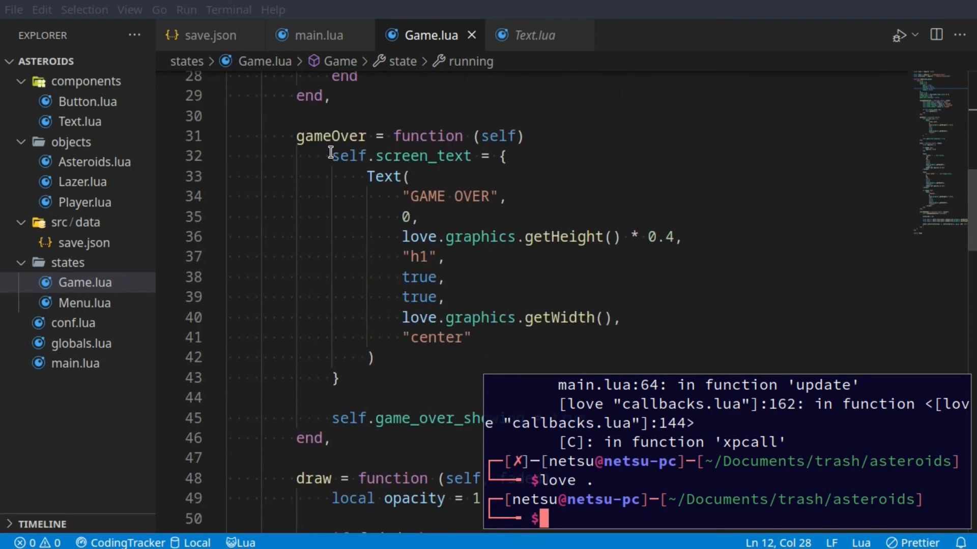
Bring Game.lua back into view and scroll down to its draw function.
drag(330, 151, 359, 217)
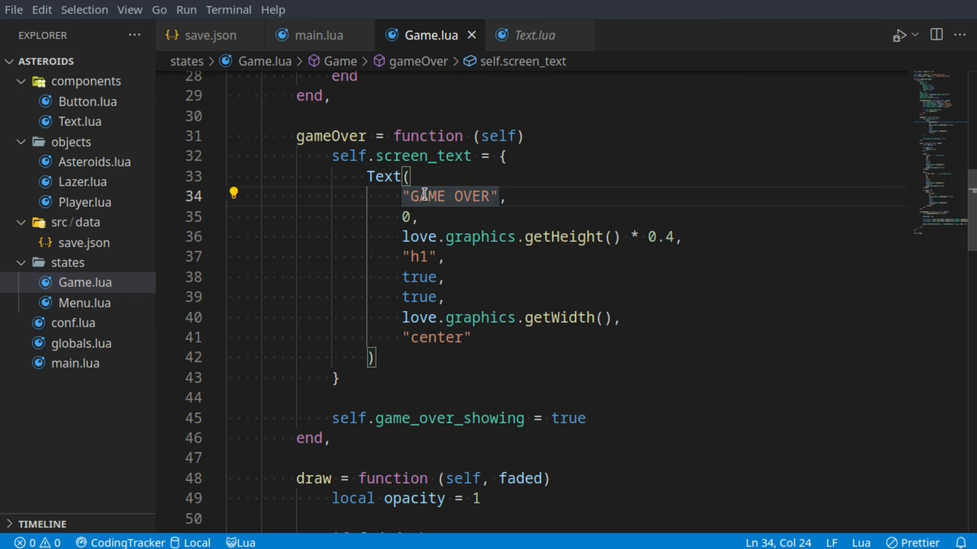
scroll(down, 3)
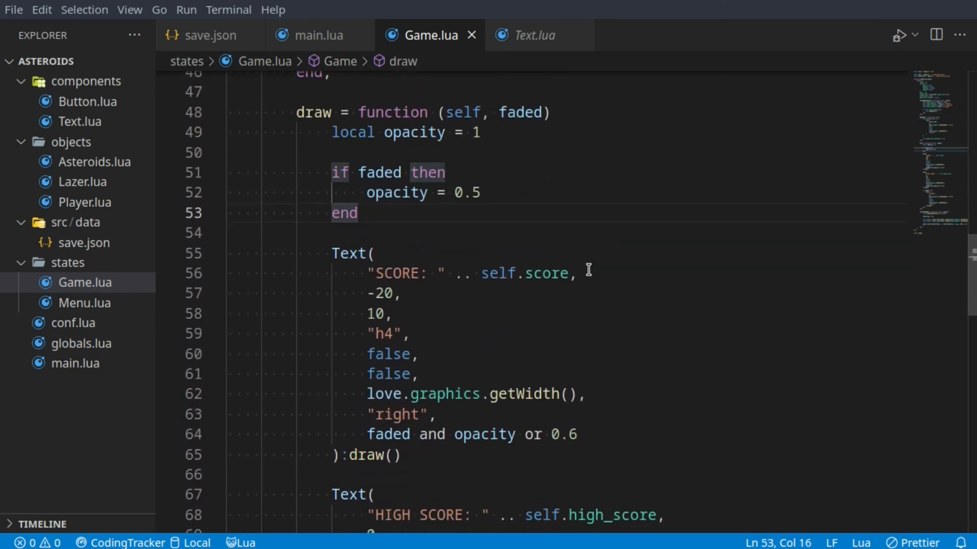
In draw, loop 'for index, text in pairs(self.screen_text)' with an 'if self.game_over_showing then' block.
key(Enter)
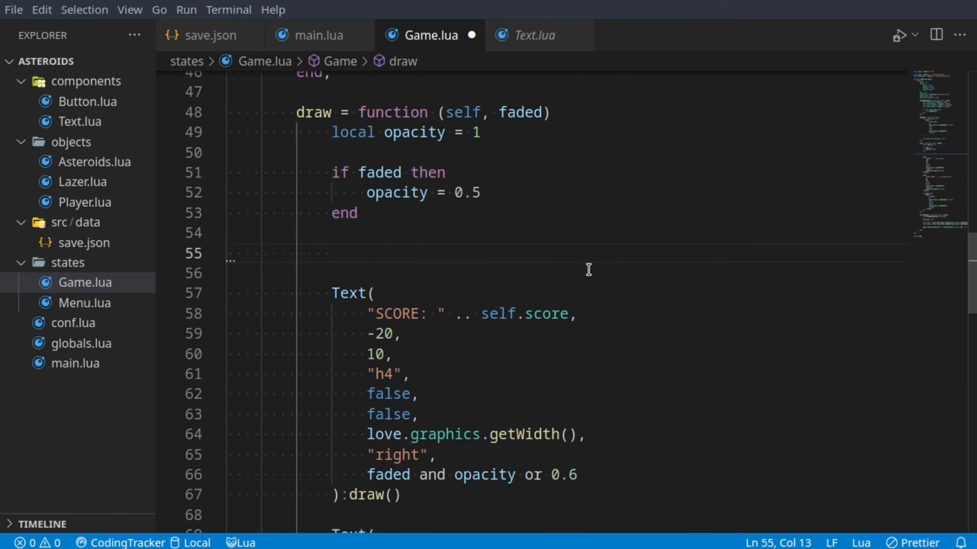
text(for index, te in pairs(t) do)
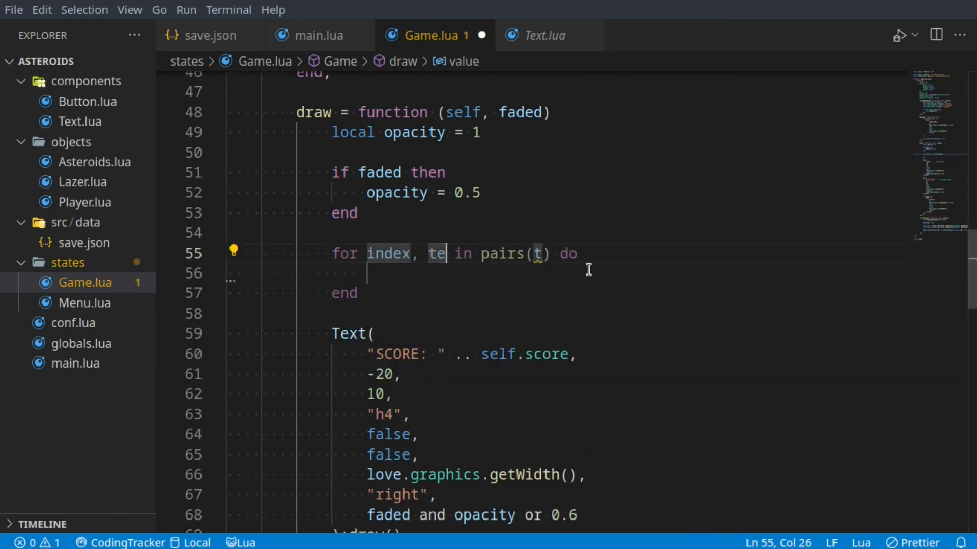
text(xt)
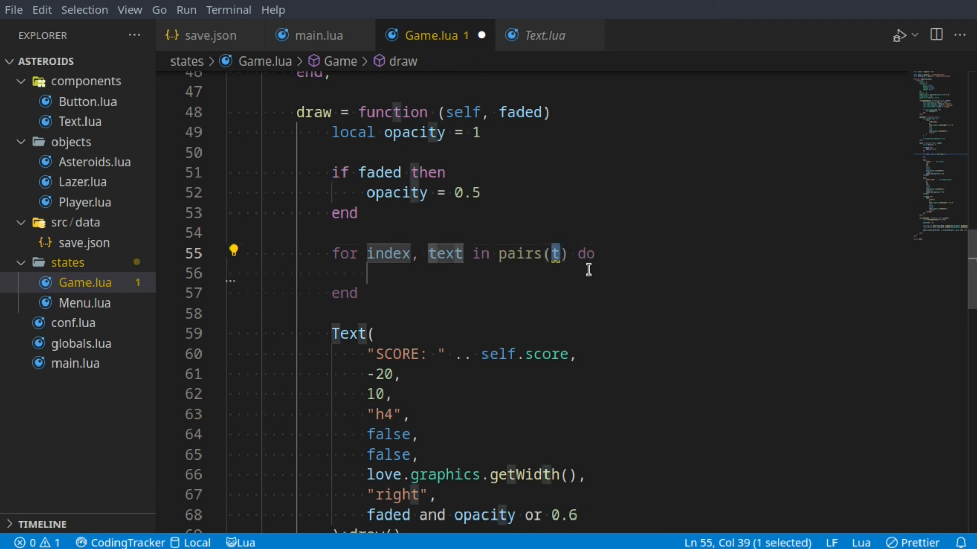
text(self.screen_tex)
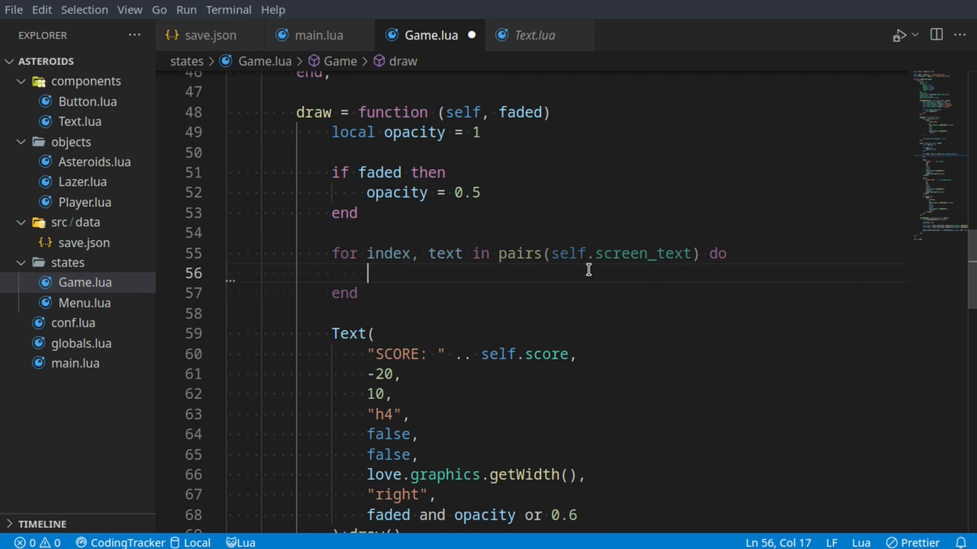
text(if self)
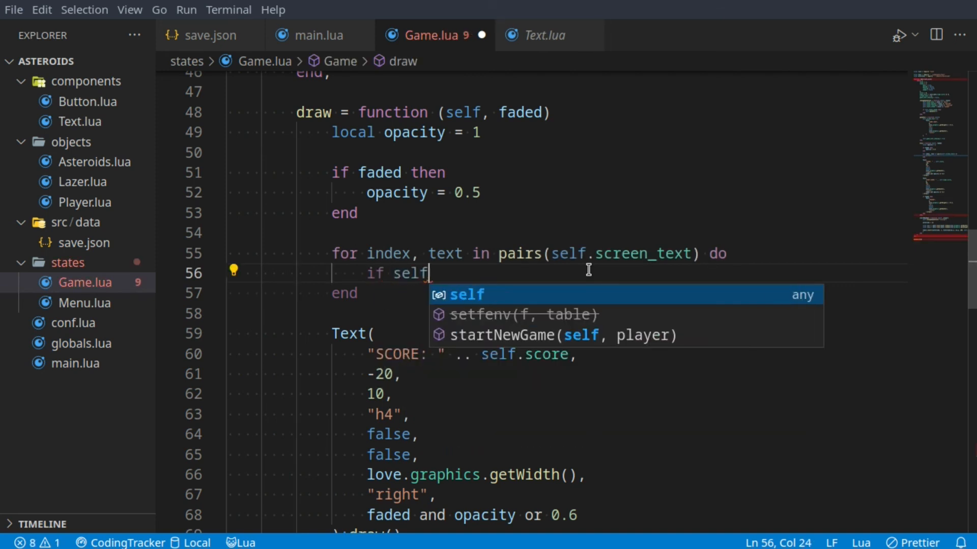
text(.game_over_showing then)
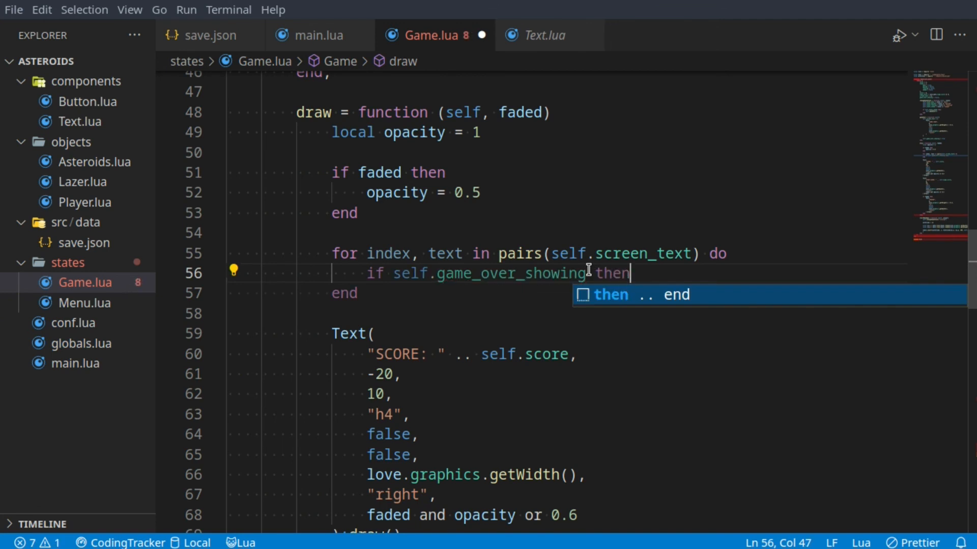
key(Enter)
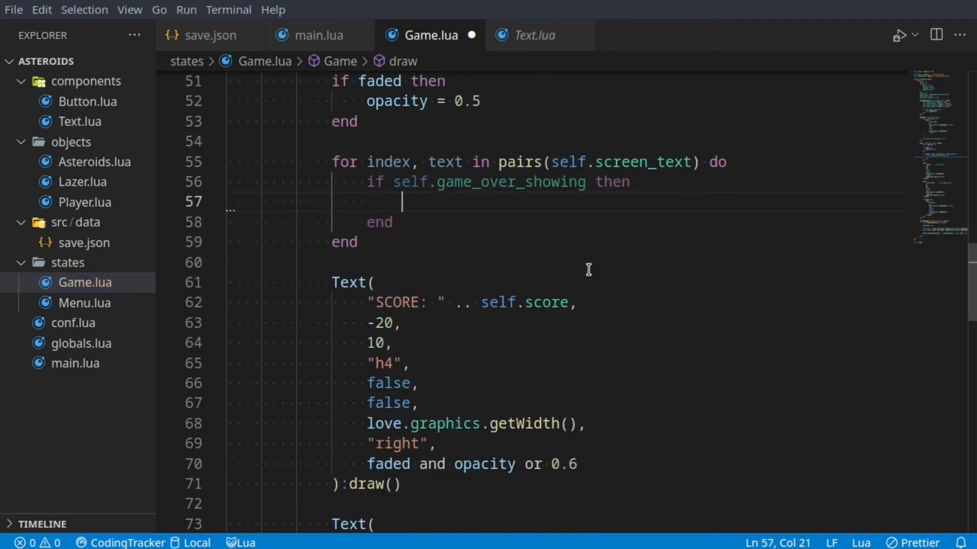
Inside it assign self.game_over_showing = text:draw(self.screen_text, index).
text(self)
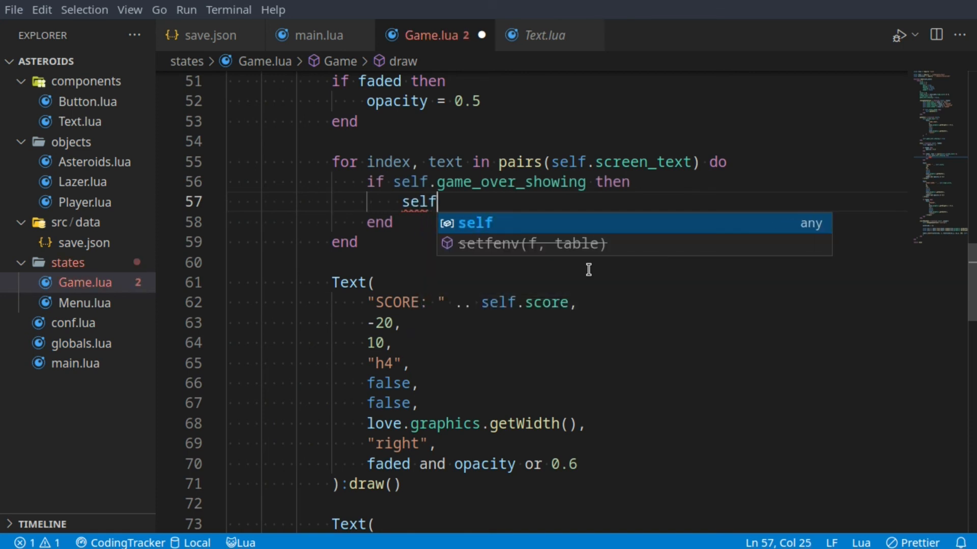
text(.game_over_showing =)
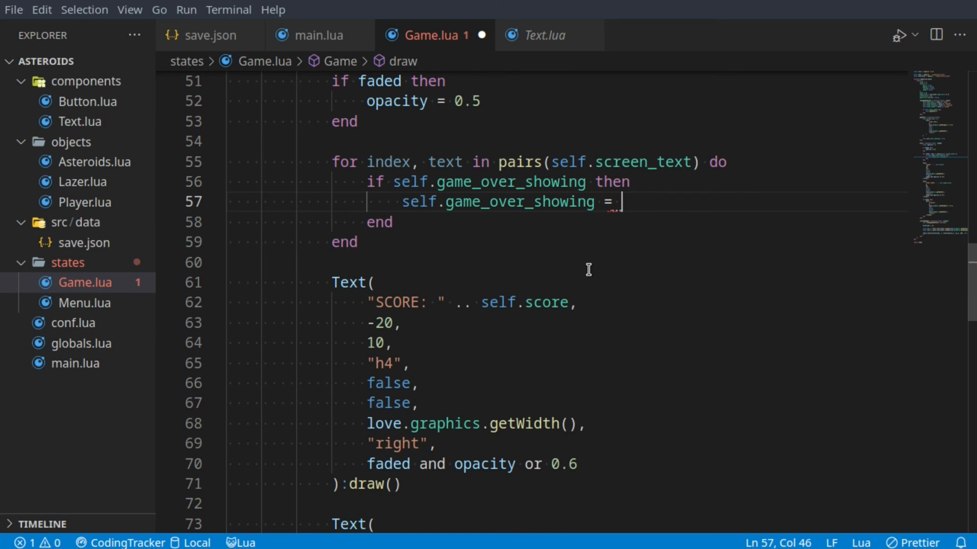
text(text:)
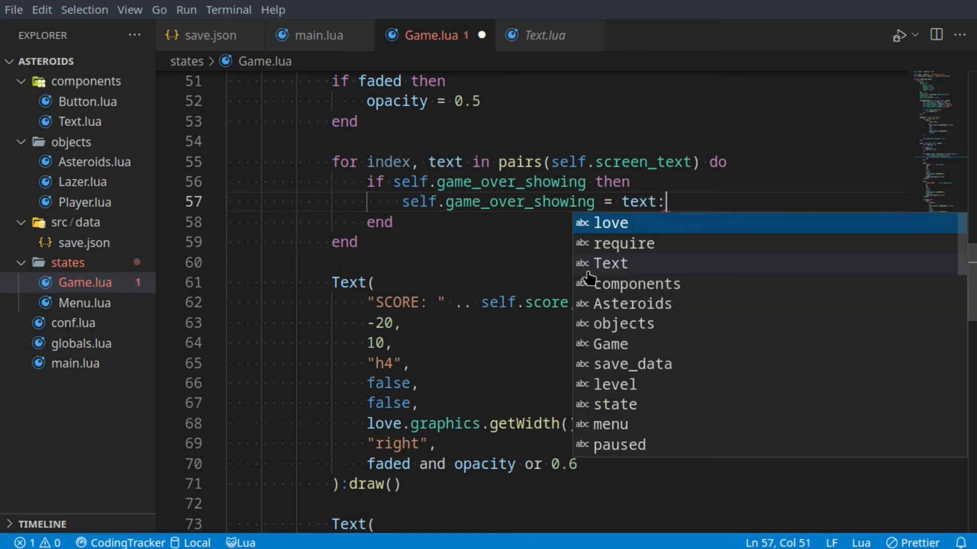
text(draw(self)
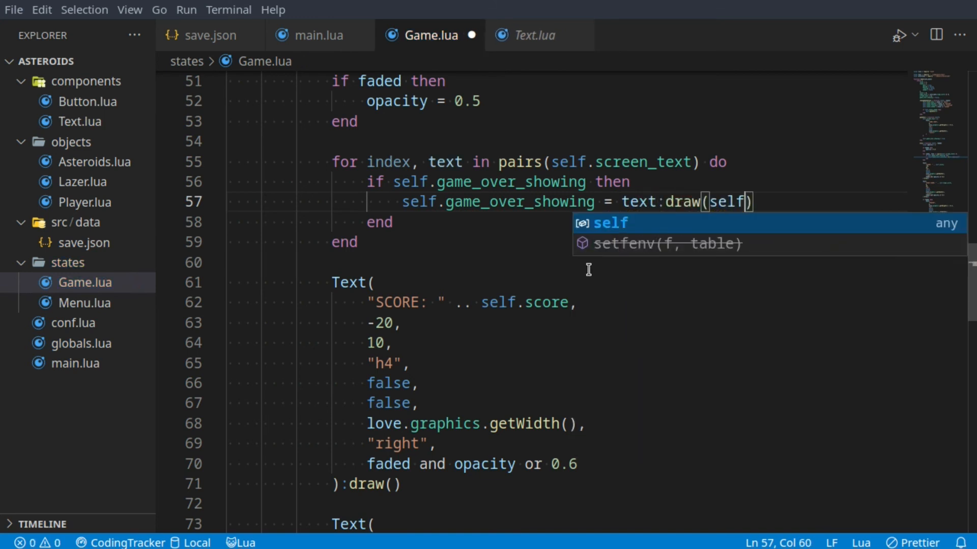
text(.screen_text)
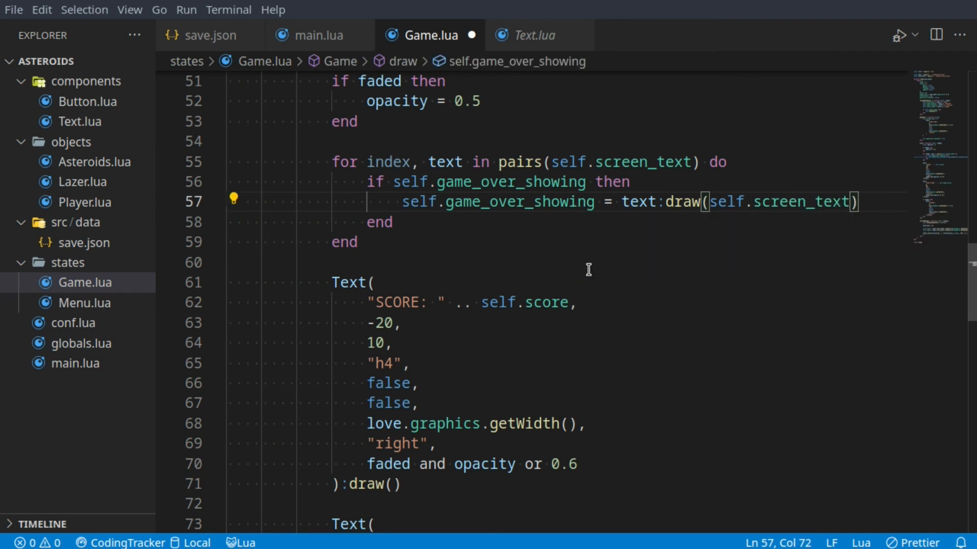
text(, in)
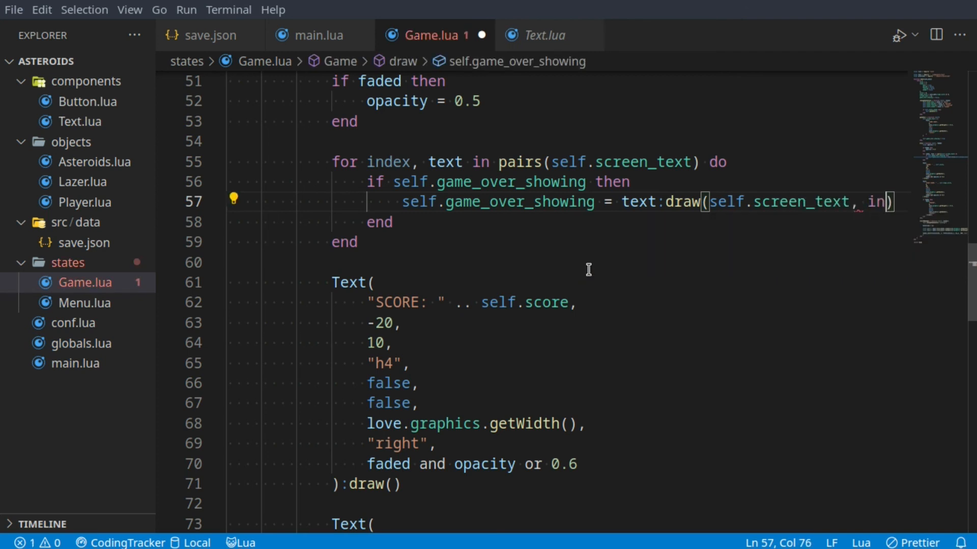
text(dex)
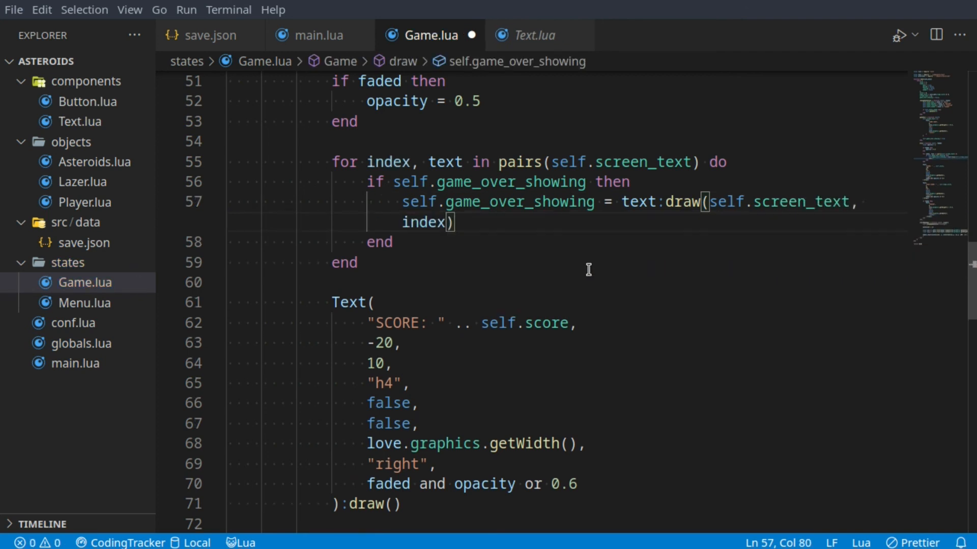
click(531, 34)
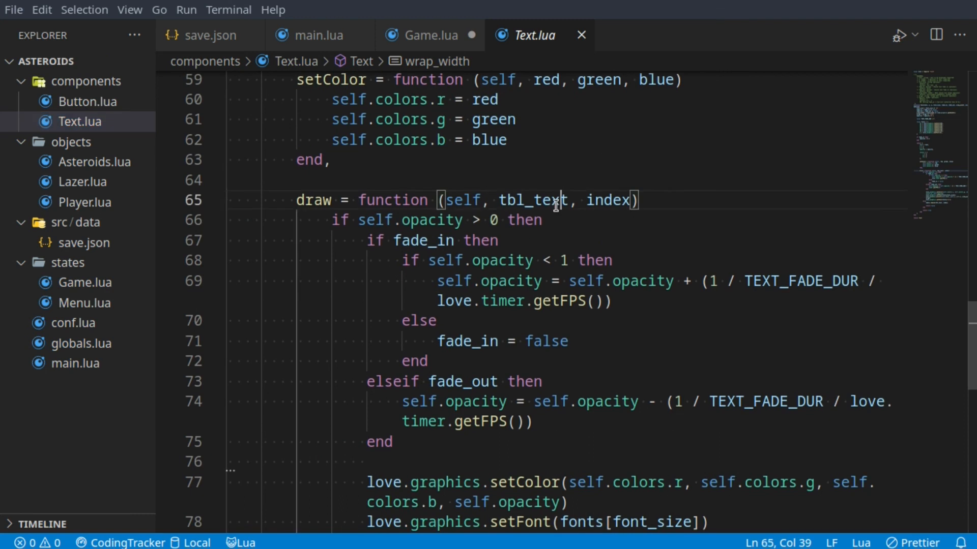
double_click(607, 201)
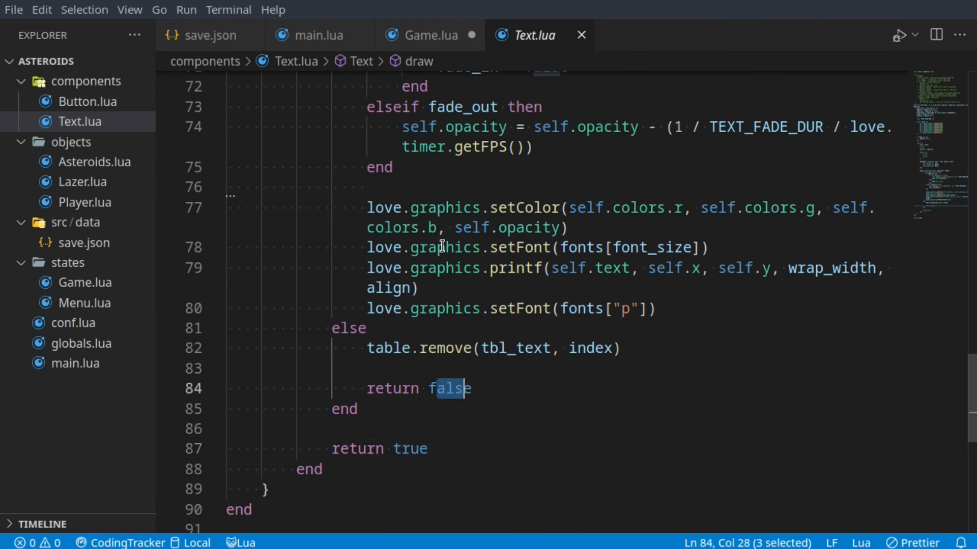
mouse_move(430, 35)
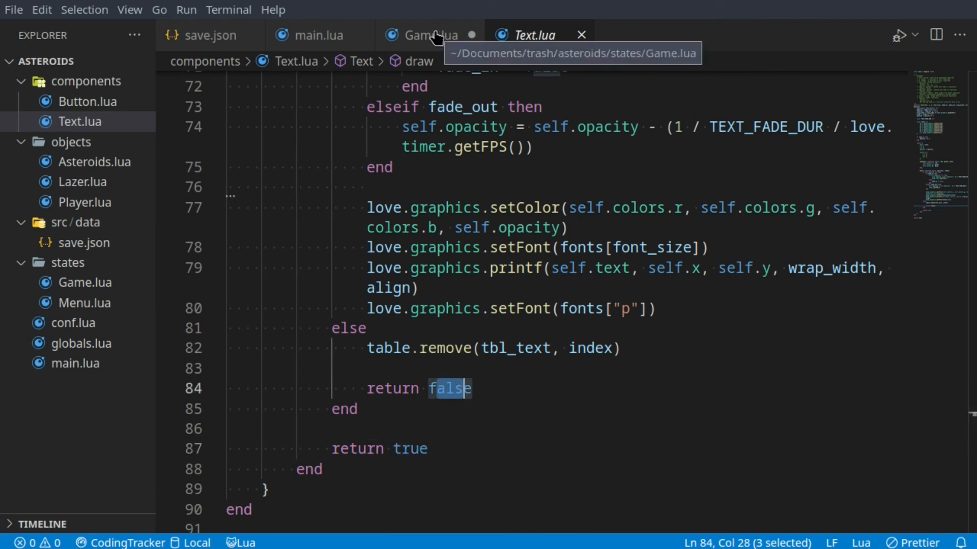
mouse_move(461, 393)
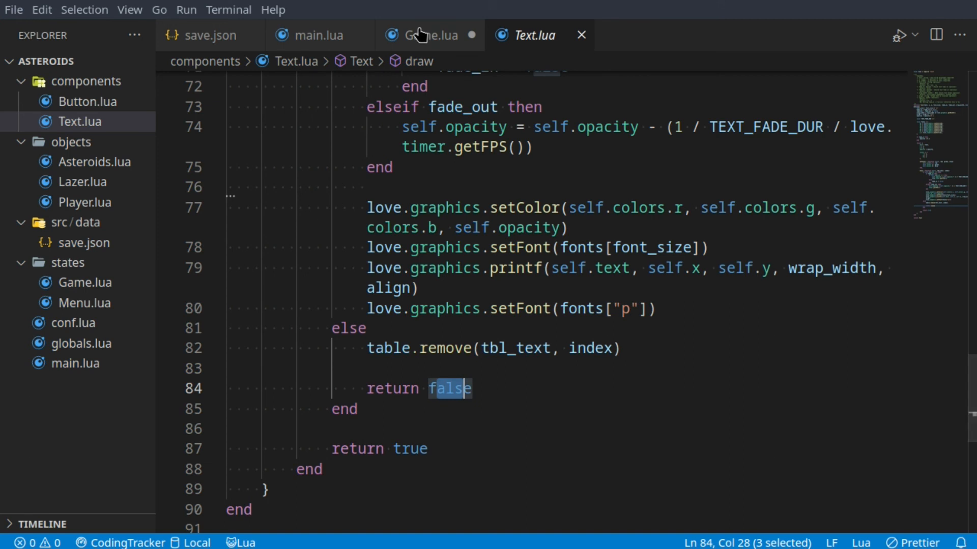
click(428, 34)
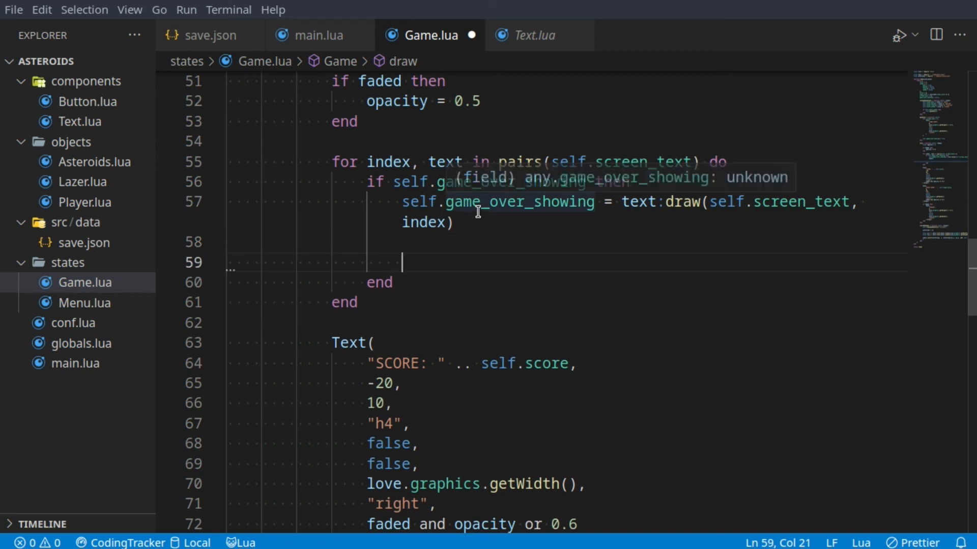
Return to the menu via changeGameState("menu") once game_over_showing is false.
text(if)
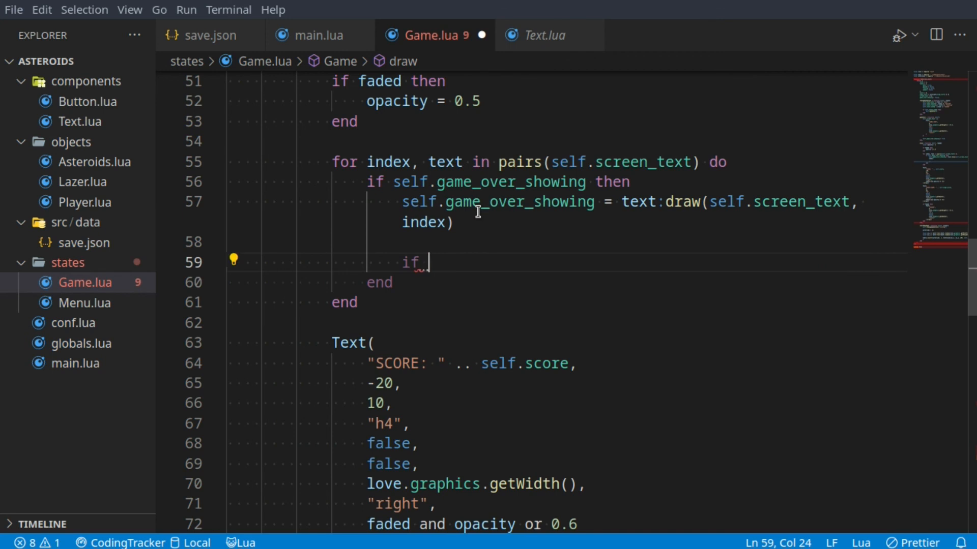
text(not self.)
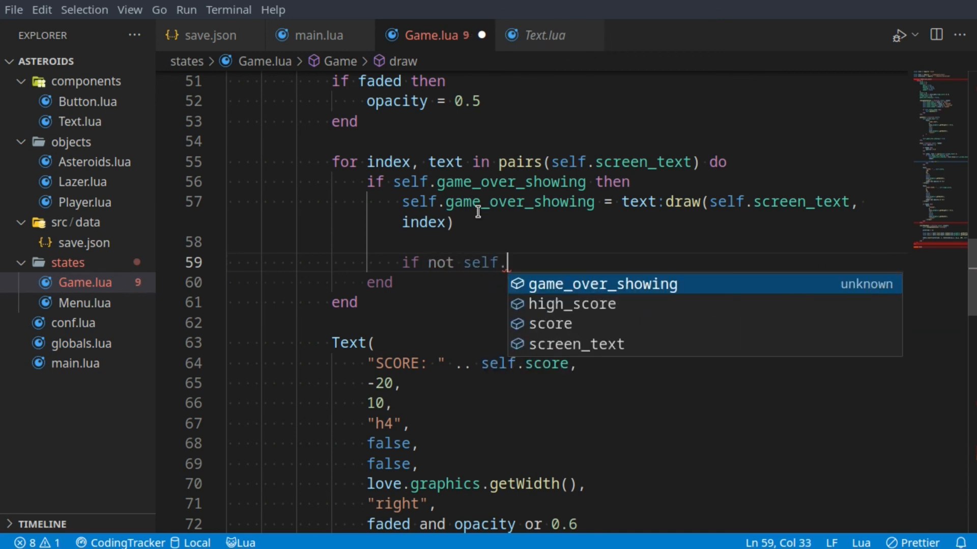
text(game_over_showing t)
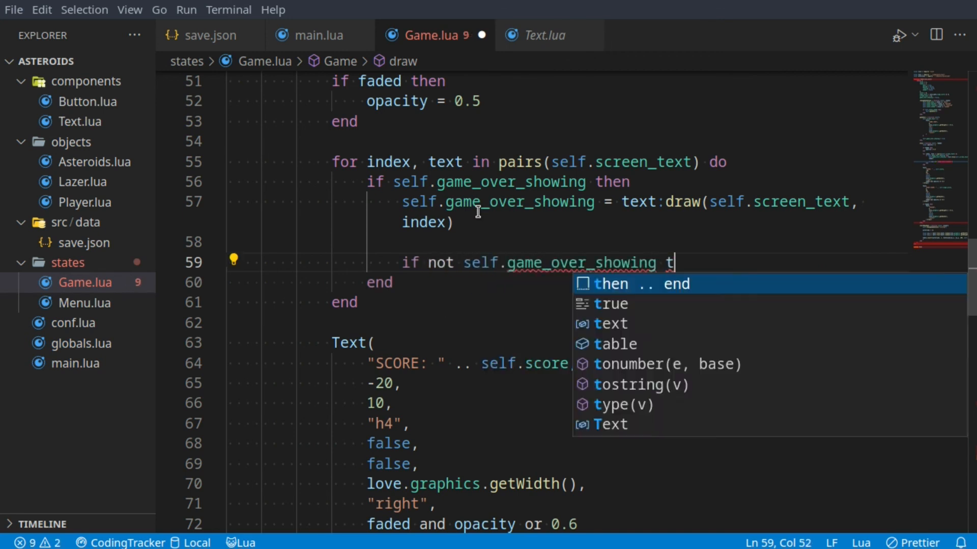
key(Enter)
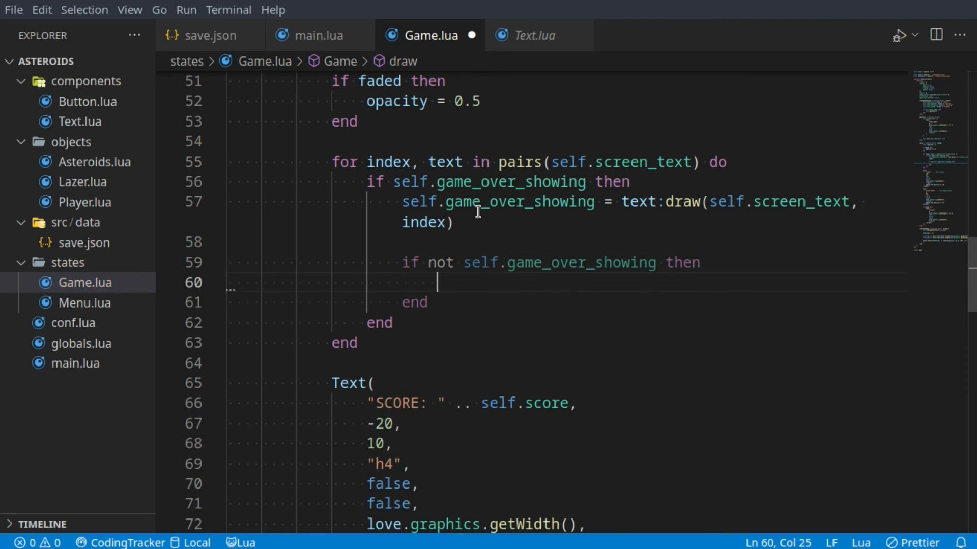
text(self:)
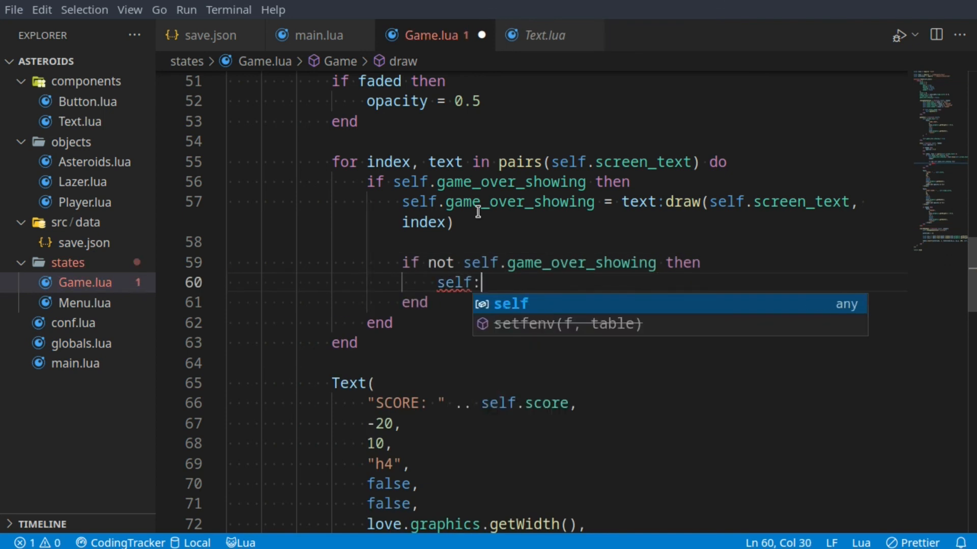
text(changeGameState)
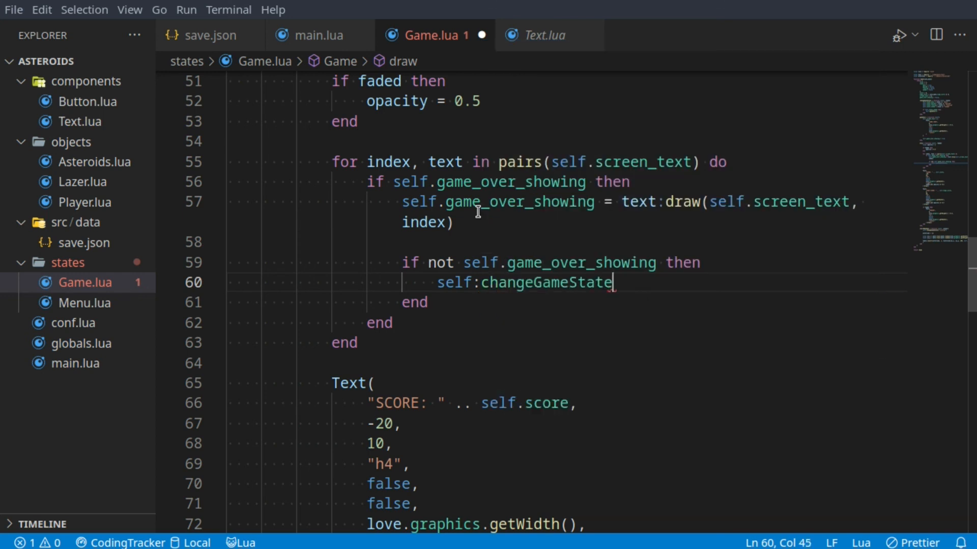
text(("menu"))
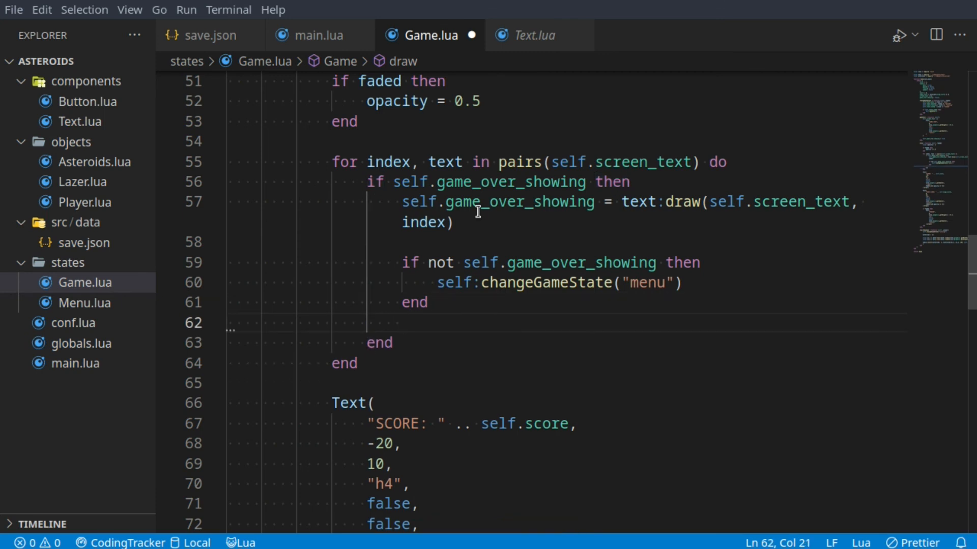
Add an else branch drawing self.screen_text with text:draw(self.screen_text, index).
text(else)
text(tex)
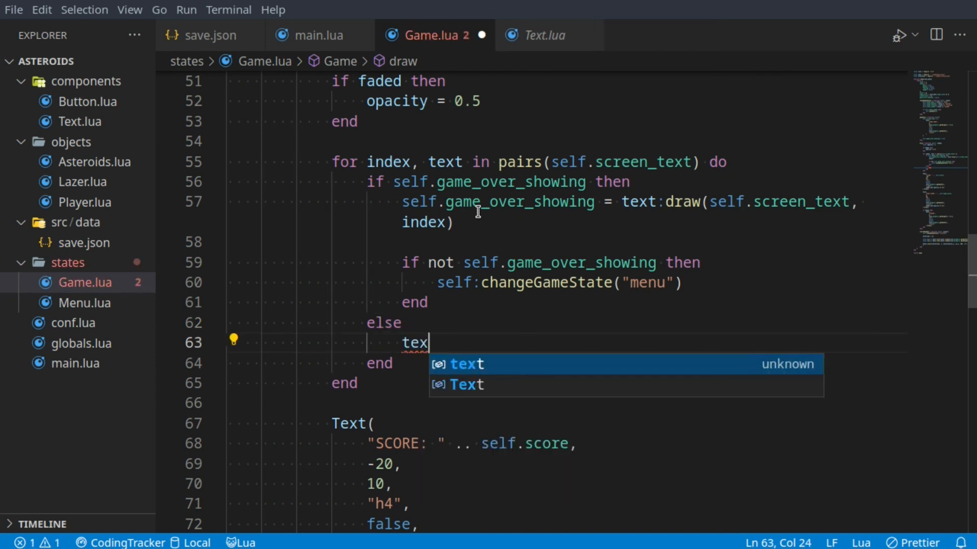
text(t:draw(self.screen_text)
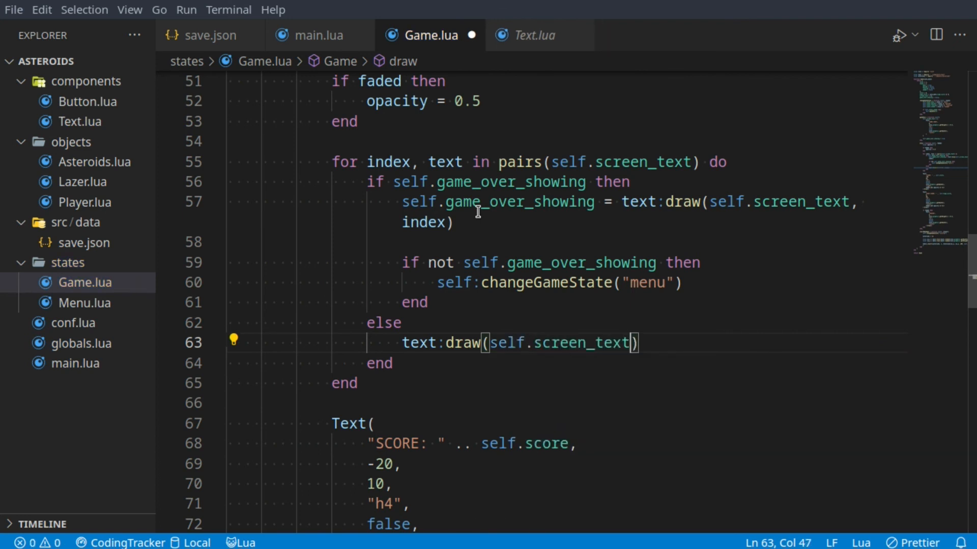
text(, index)
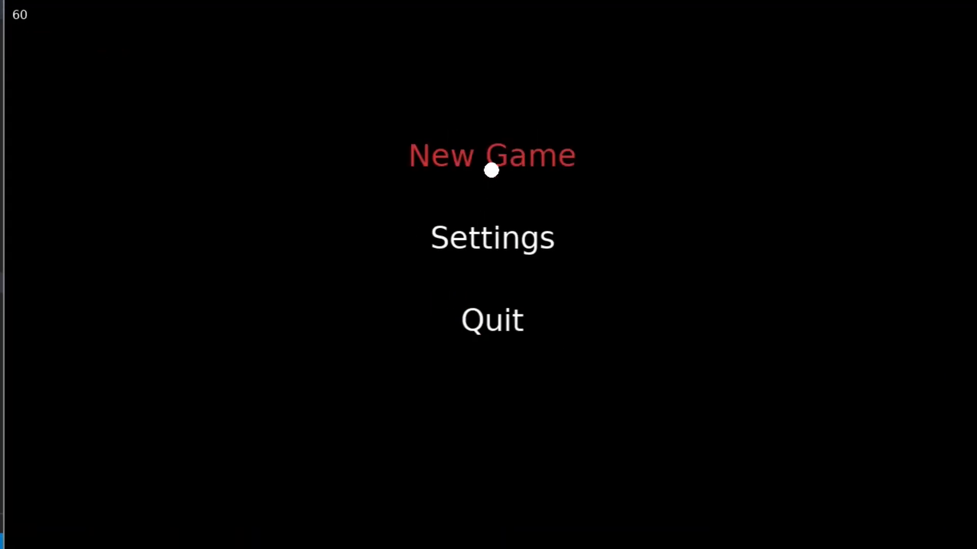
Start a New Game from the Asteroids main menu to test.
click(490, 155)
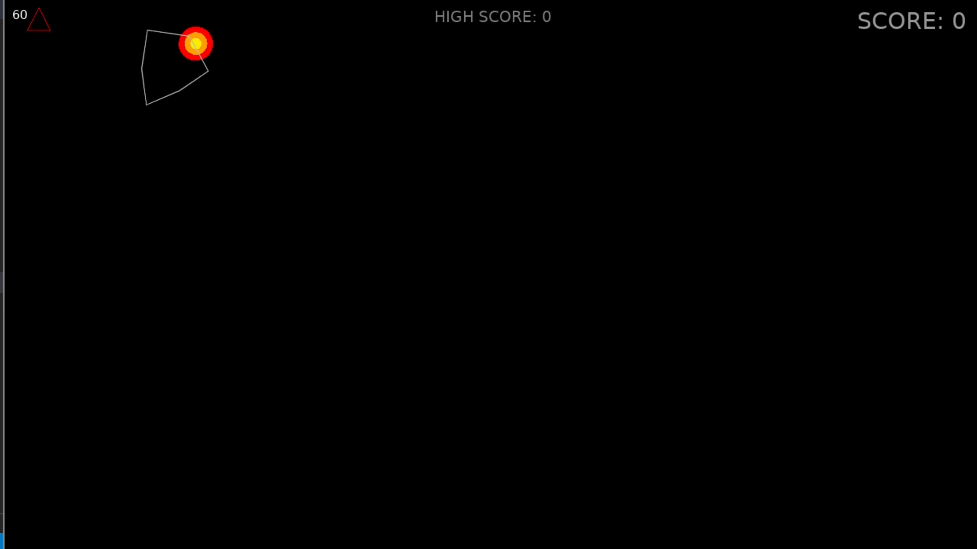